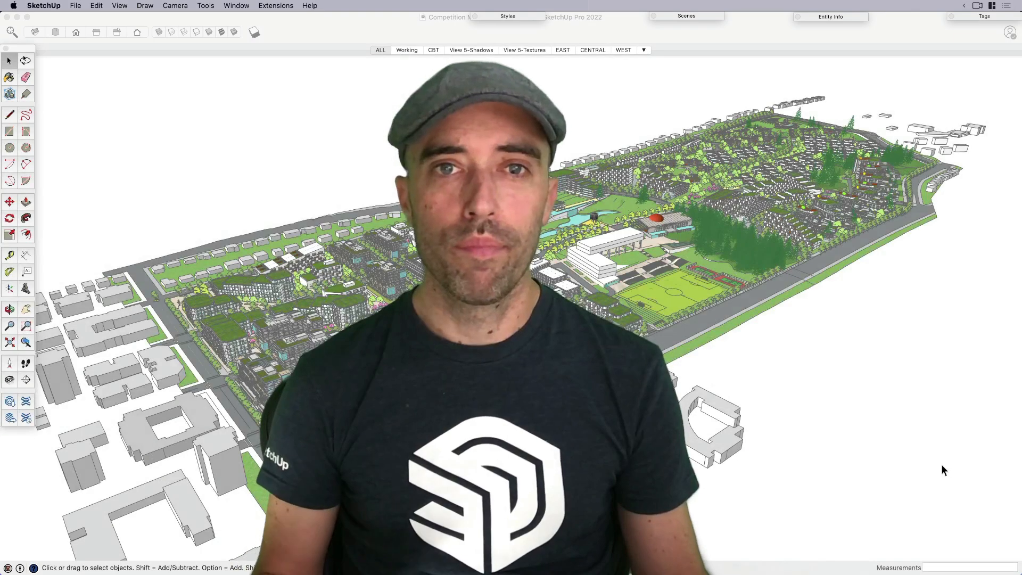
- Bring up the Working scene of blocks, roads and terrain, orbiting close along the blocks
{"action": "left_click", "coordinate": [380, 49]}
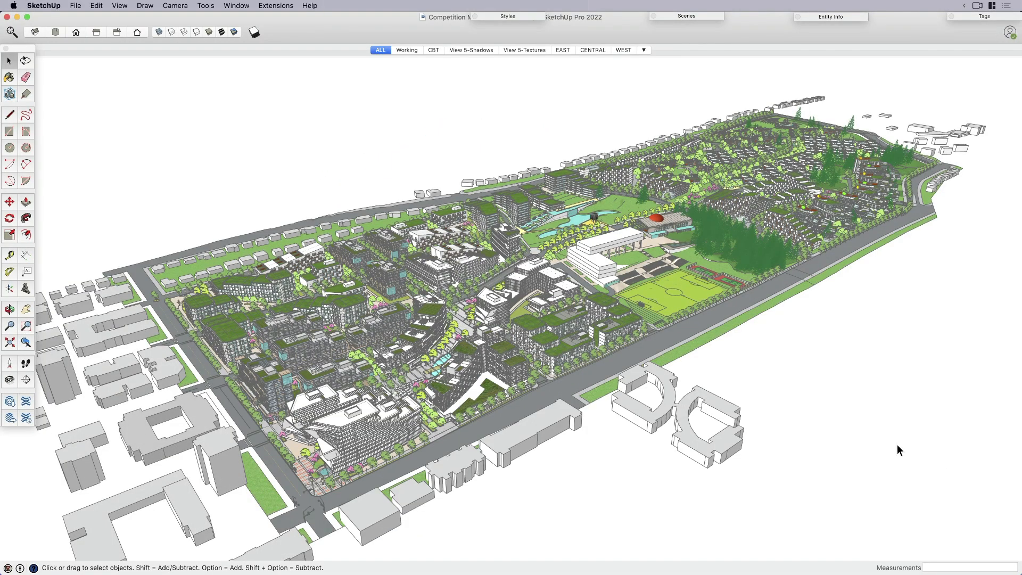
{"action": "mouse_move", "coordinate": [412, 312]}
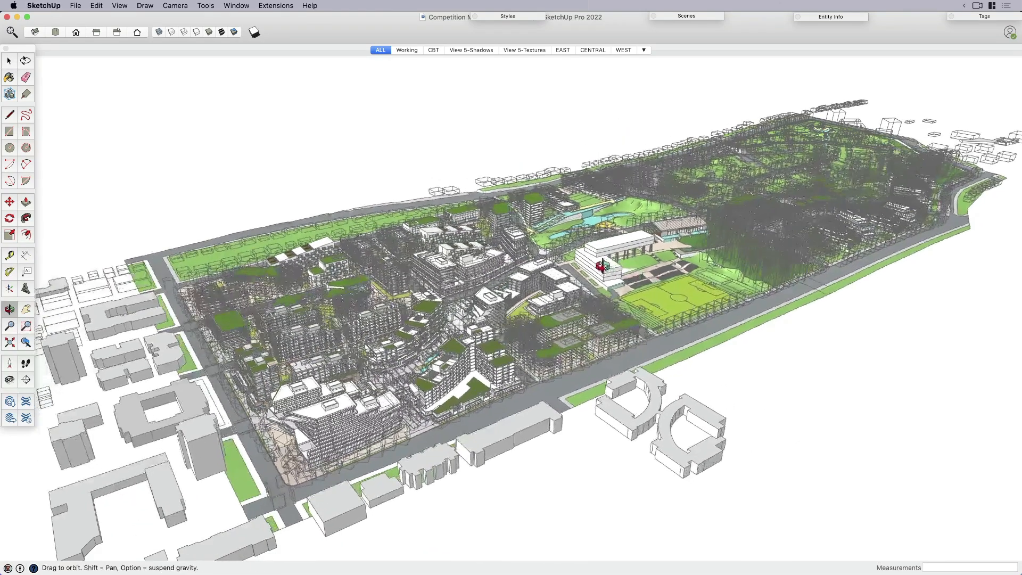
{"action": "left_click_drag", "start_coordinate": [603, 267], "coordinate": [567, 313]}
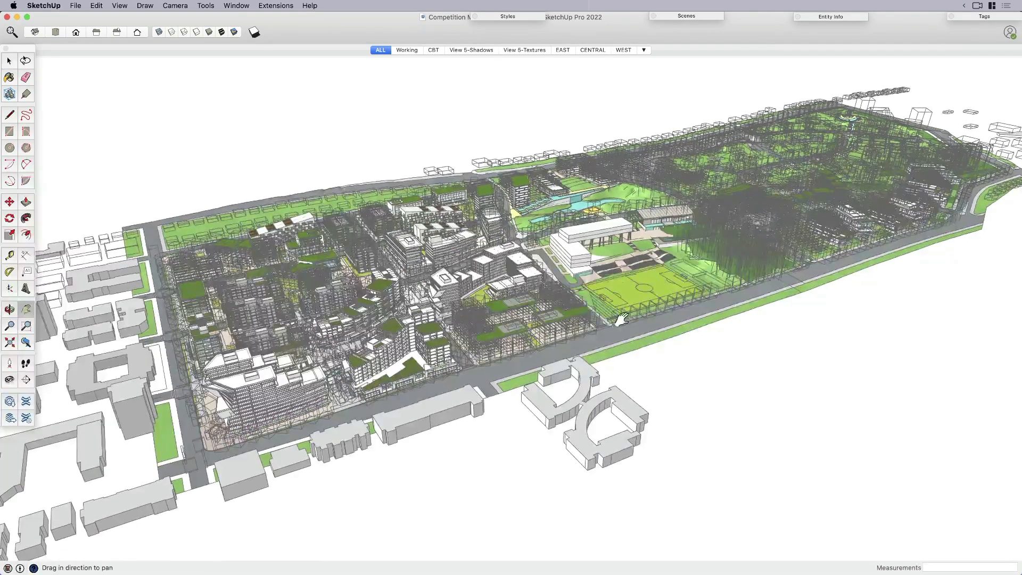
{"action": "left_click_drag", "start_coordinate": [622, 317], "coordinate": [629, 323]}
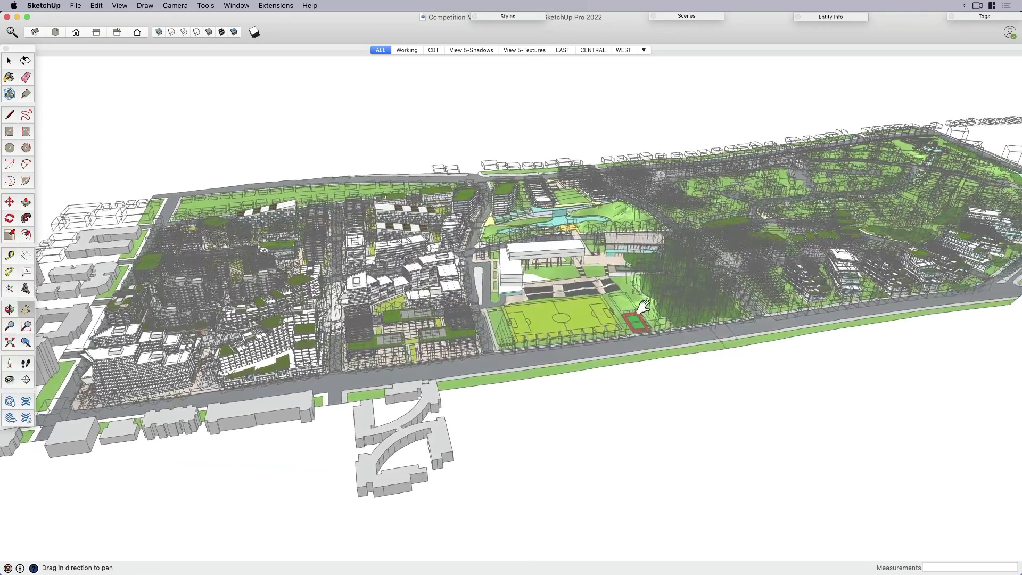
{"action": "left_click", "coordinate": [523, 50]}
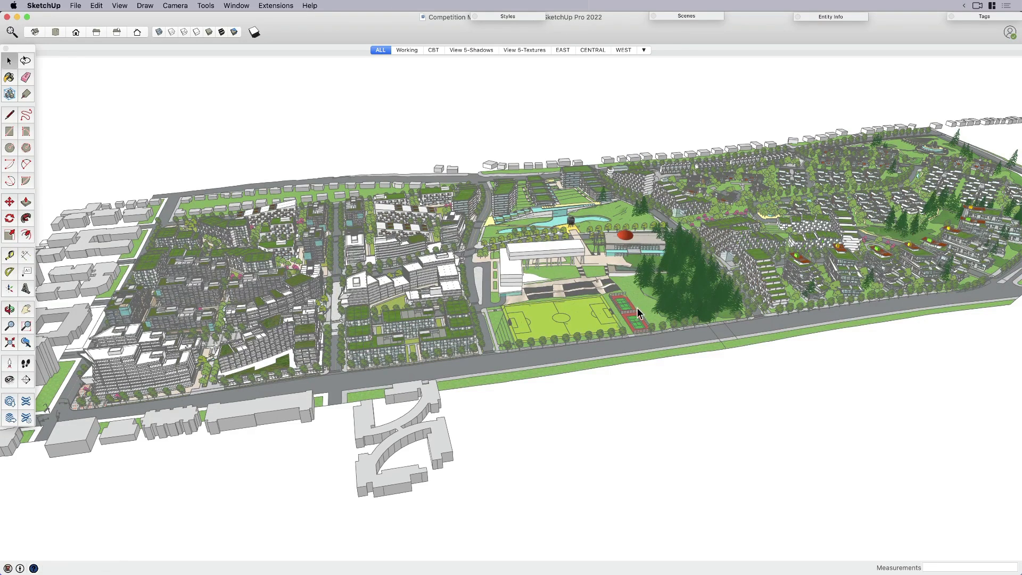
{"action": "mouse_move", "coordinate": [474, 282]}
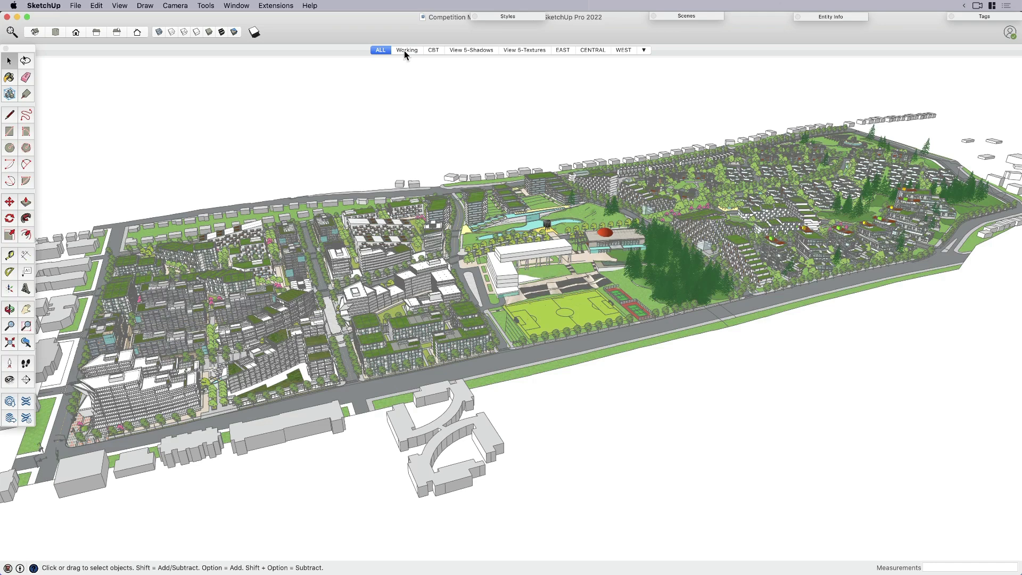
{"action": "mouse_move", "coordinate": [407, 50]}
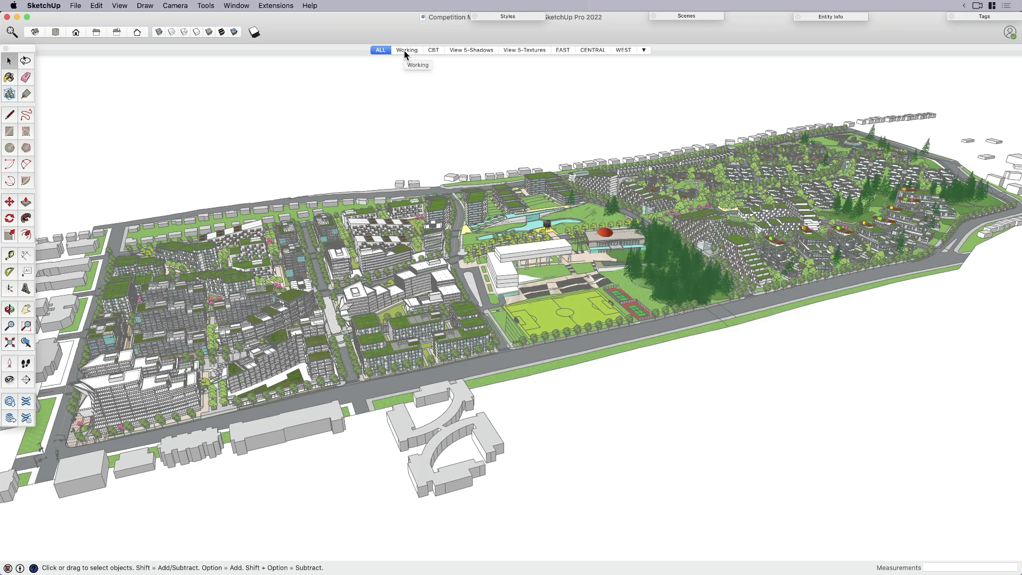
{"action": "left_click", "coordinate": [407, 49]}
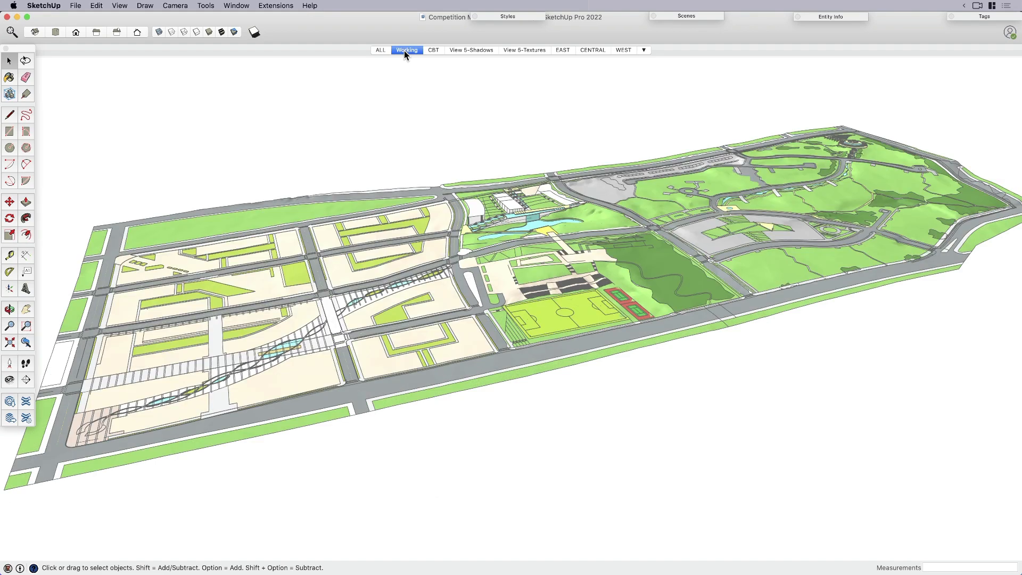
{"action": "mouse_move", "coordinate": [406, 49]}
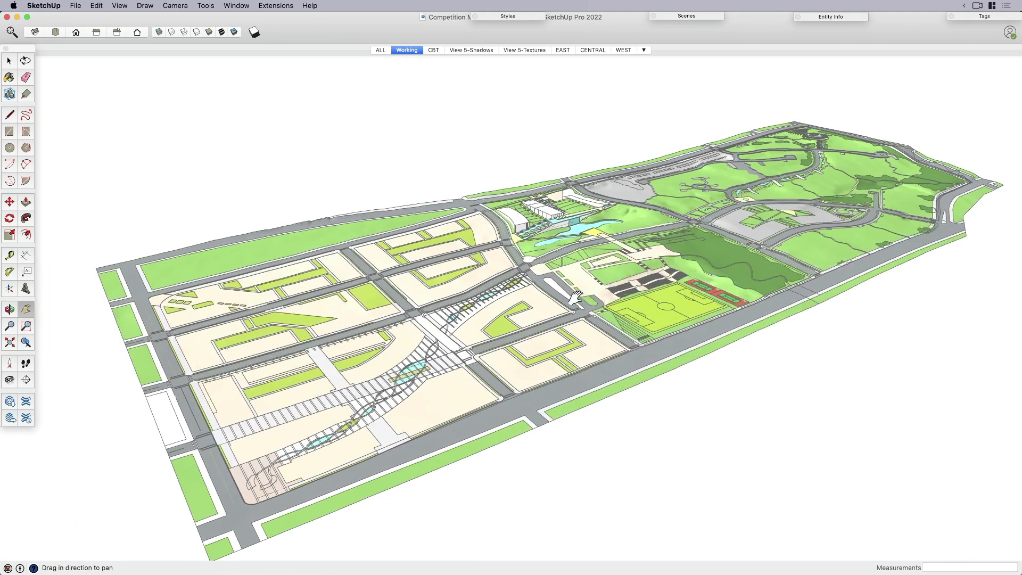
{"action": "left_click_drag", "start_coordinate": [574, 296], "coordinate": [528, 299]}
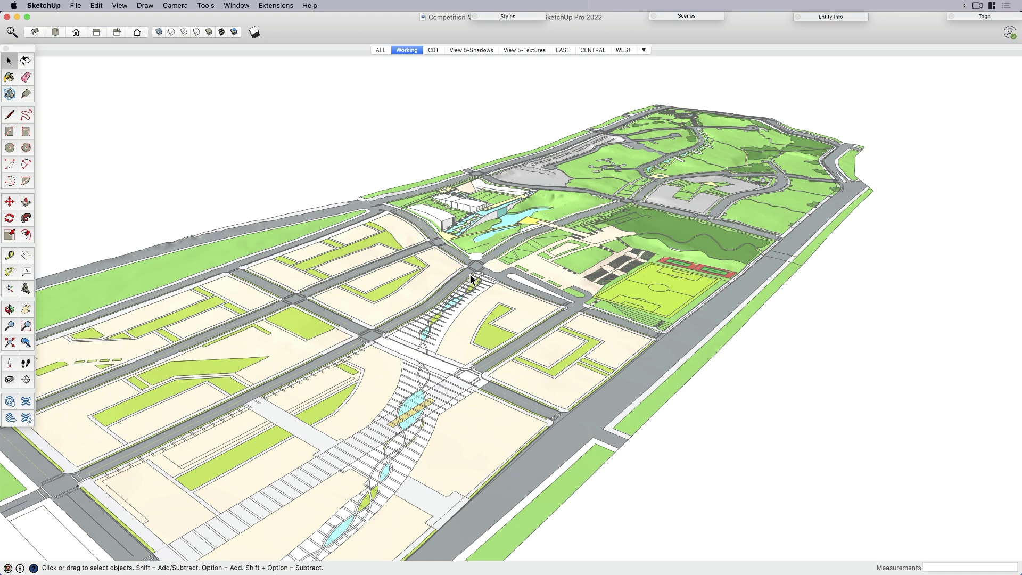
{"action": "mouse_move", "coordinate": [307, 115]}
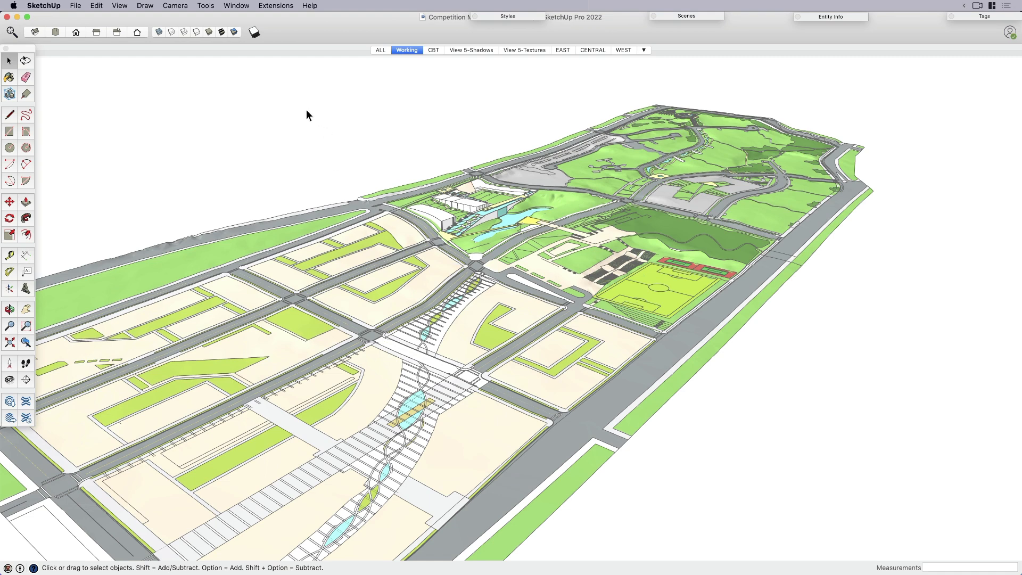
- Turn on Hidden Geometry for the terrain and orbit to view the site edge-on
{"action": "left_click", "coordinate": [119, 5]}
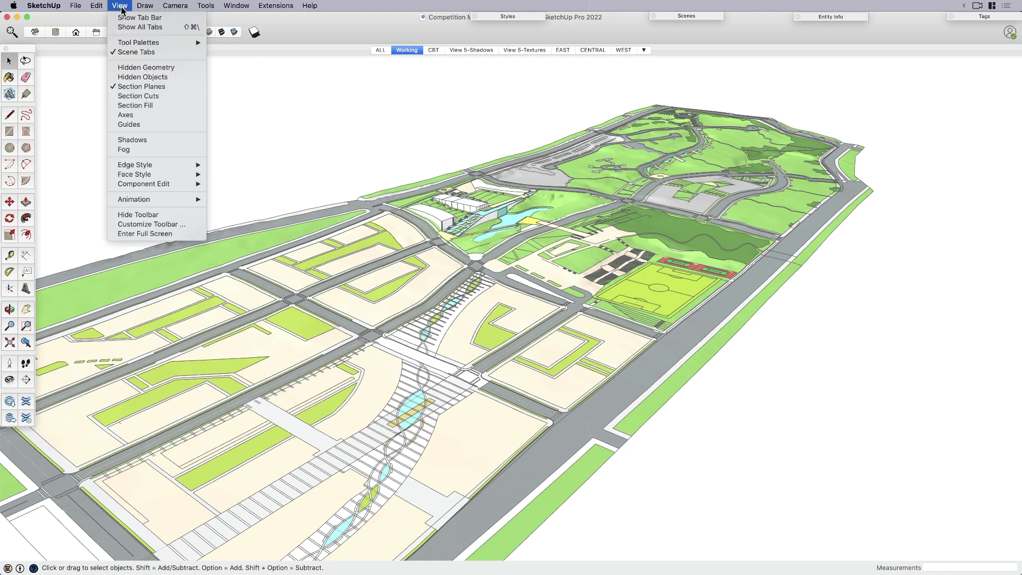
{"action": "left_click", "coordinate": [145, 67]}
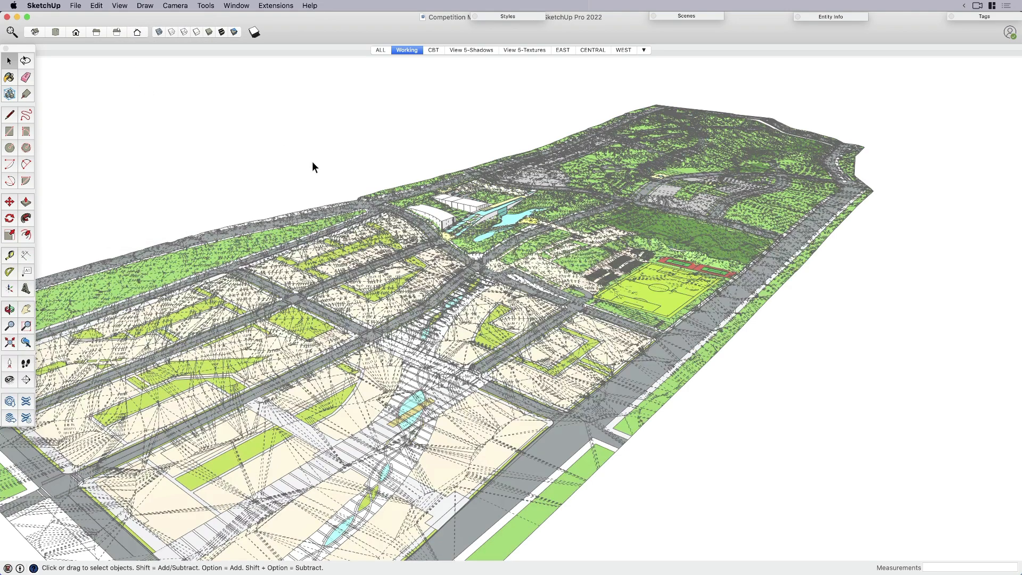
{"action": "mouse_move", "coordinate": [199, 36]}
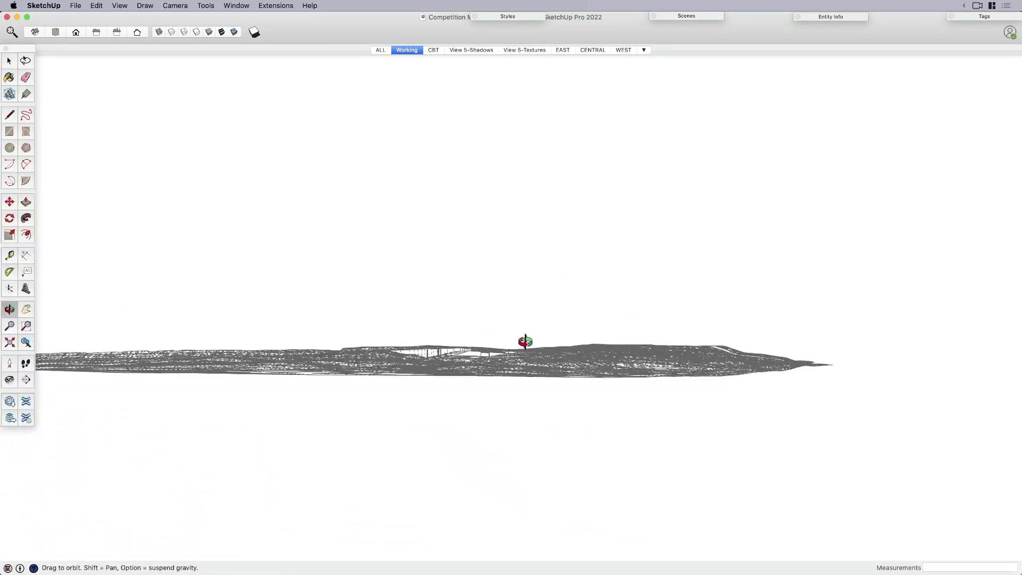
{"action": "left_click_drag", "start_coordinate": [524, 342], "coordinate": [462, 417]}
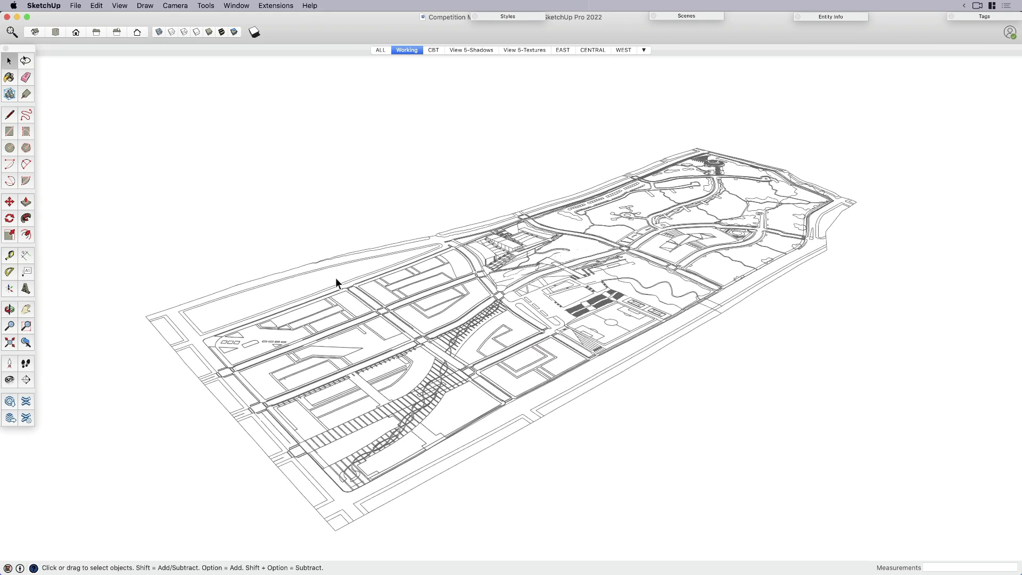
- Enable Hidden Objects display and switch on the S-Tree-Elev tag across the park
{"action": "left_click", "coordinate": [120, 6]}
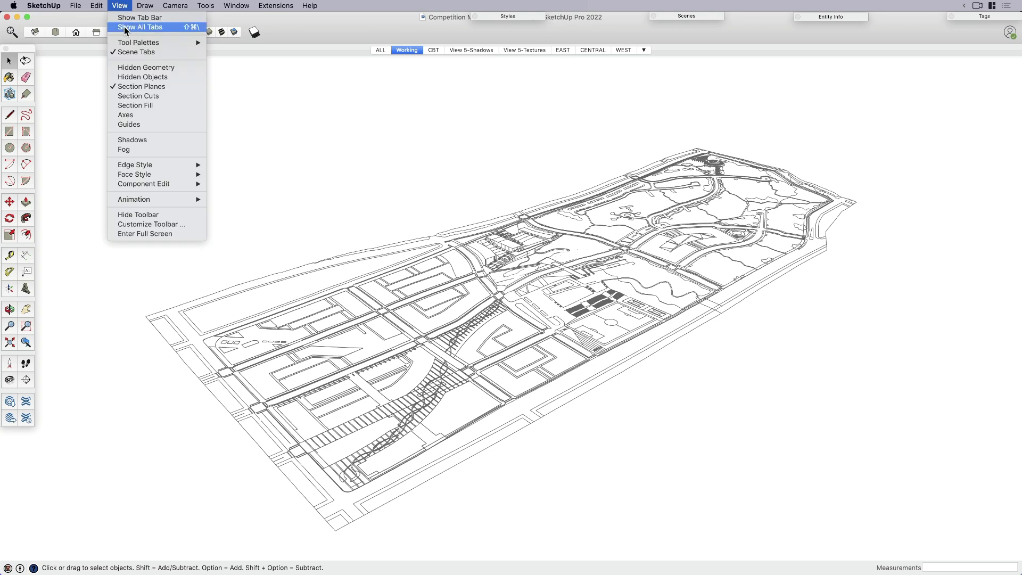
{"action": "mouse_move", "coordinate": [142, 77]}
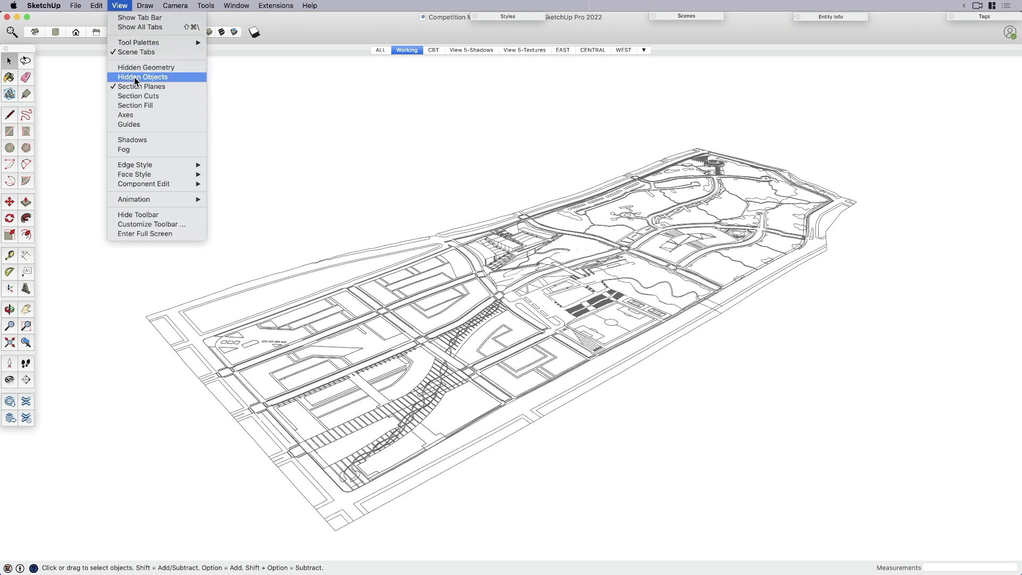
{"action": "left_click", "coordinate": [143, 76]}
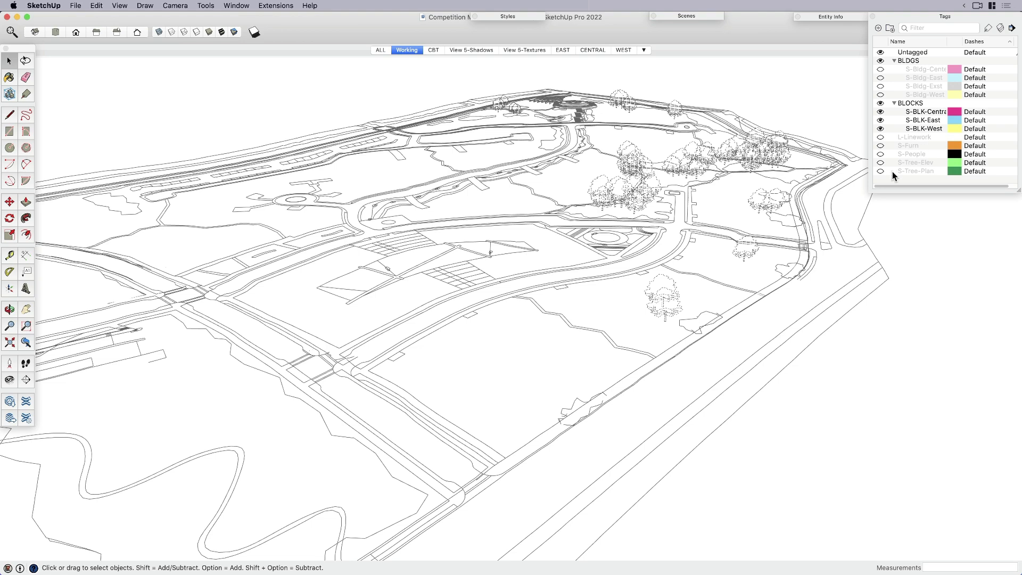
{"action": "left_click", "coordinate": [880, 163]}
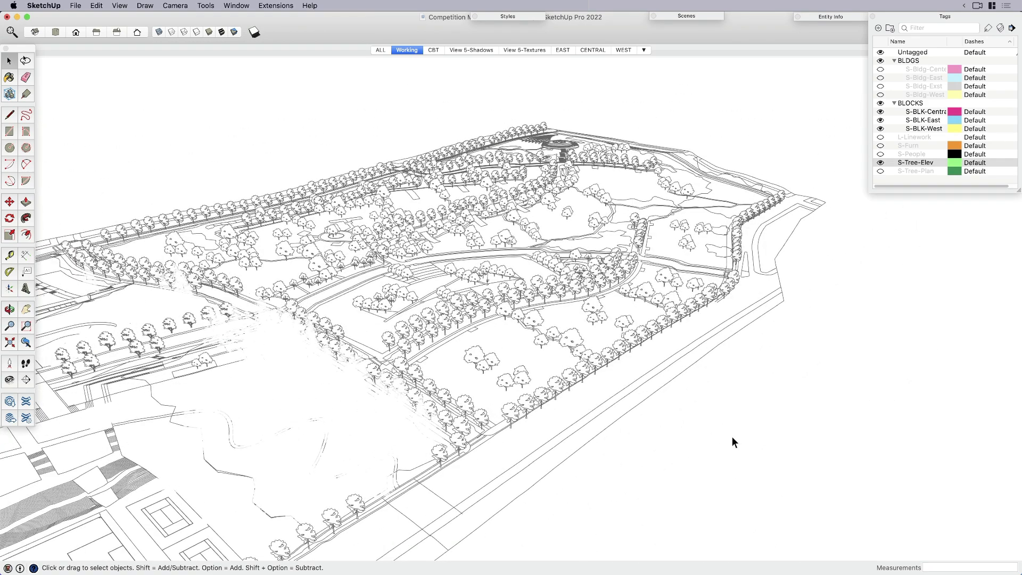
{"action": "mouse_move", "coordinate": [813, 341]}
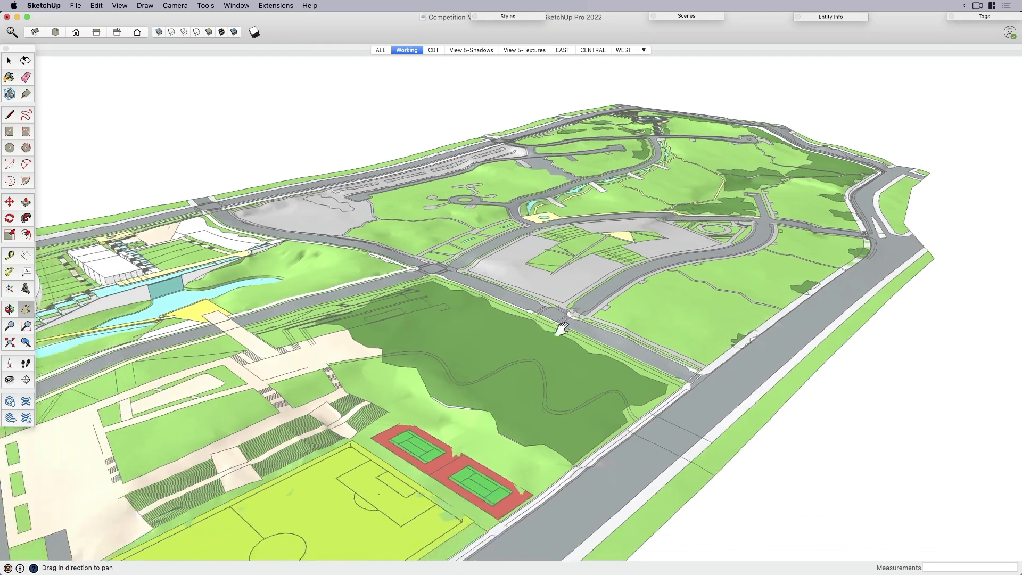
{"action": "left_click_drag", "start_coordinate": [562, 325], "coordinate": [525, 356]}
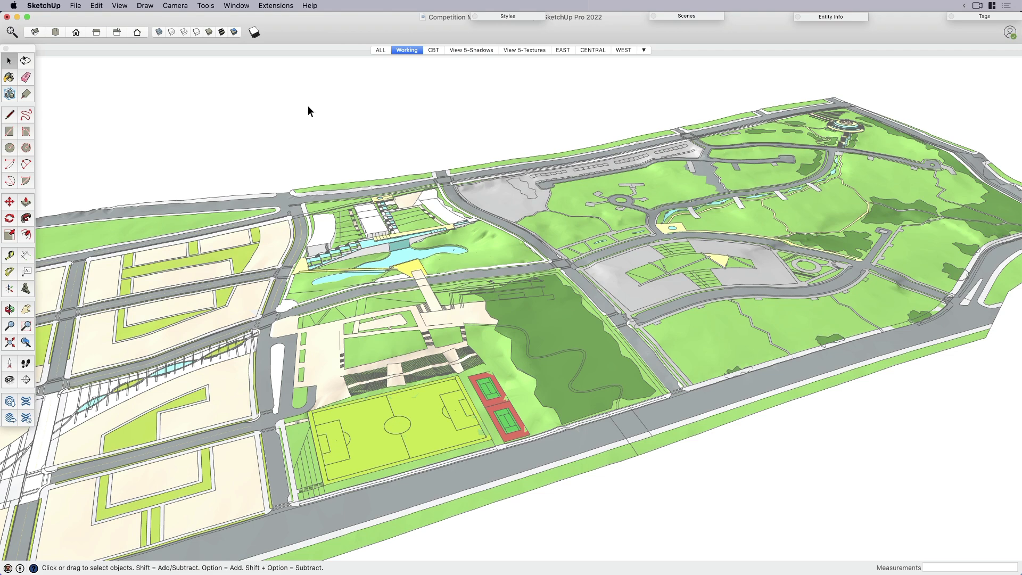
- Review Model Info statistics (about 6.66M edges, 2.3M faces), purge unused items, and close Model Info
{"action": "left_click", "coordinate": [236, 5]}
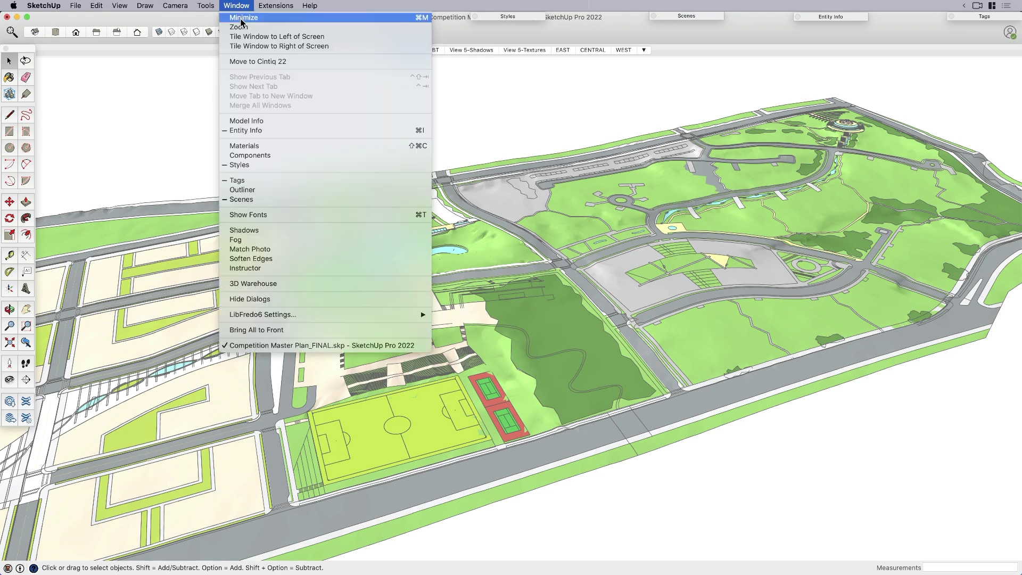
{"action": "mouse_move", "coordinate": [247, 120]}
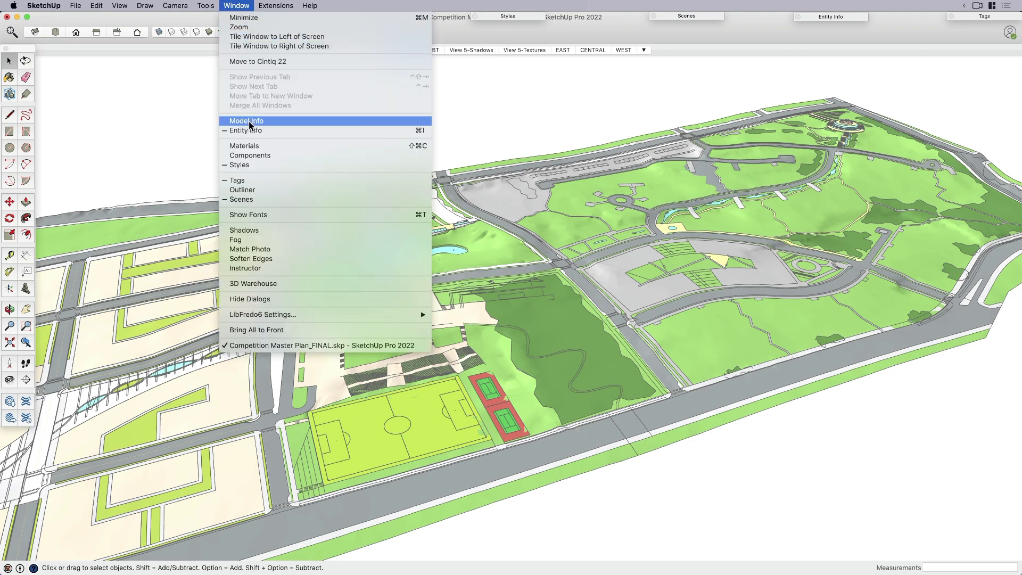
{"action": "left_click", "coordinate": [246, 121]}
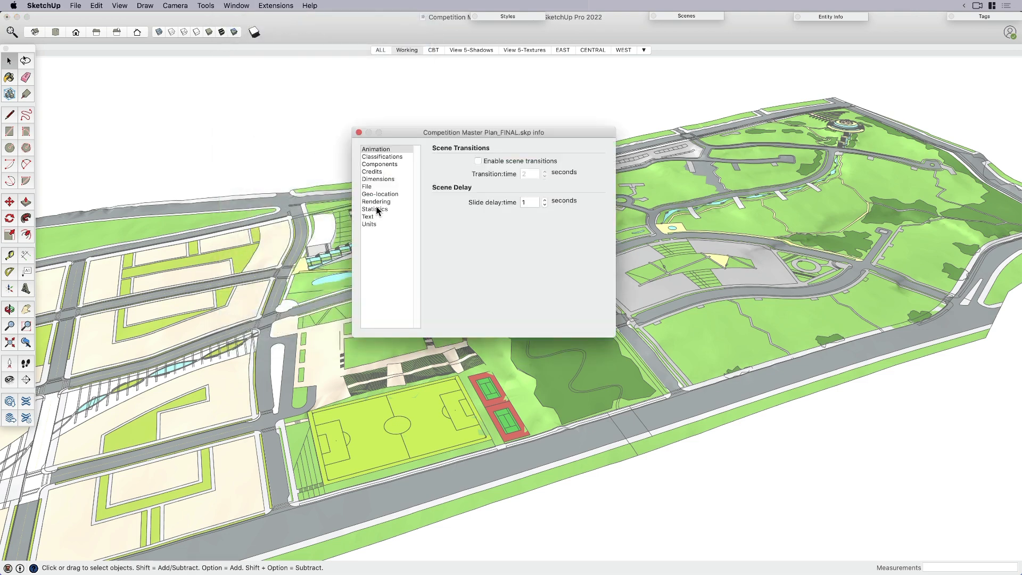
{"action": "left_click", "coordinate": [374, 209]}
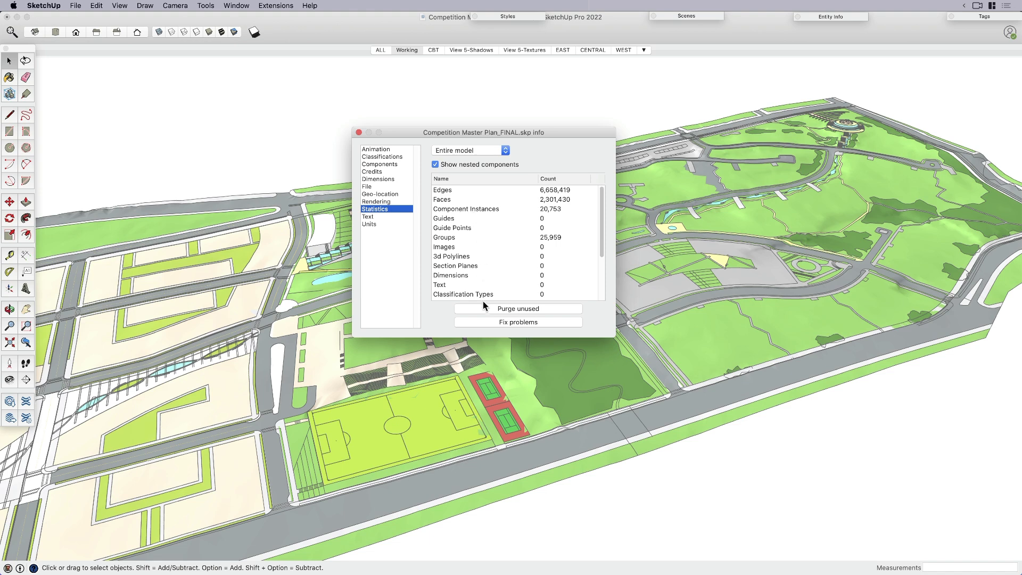
{"action": "left_click", "coordinate": [518, 308]}
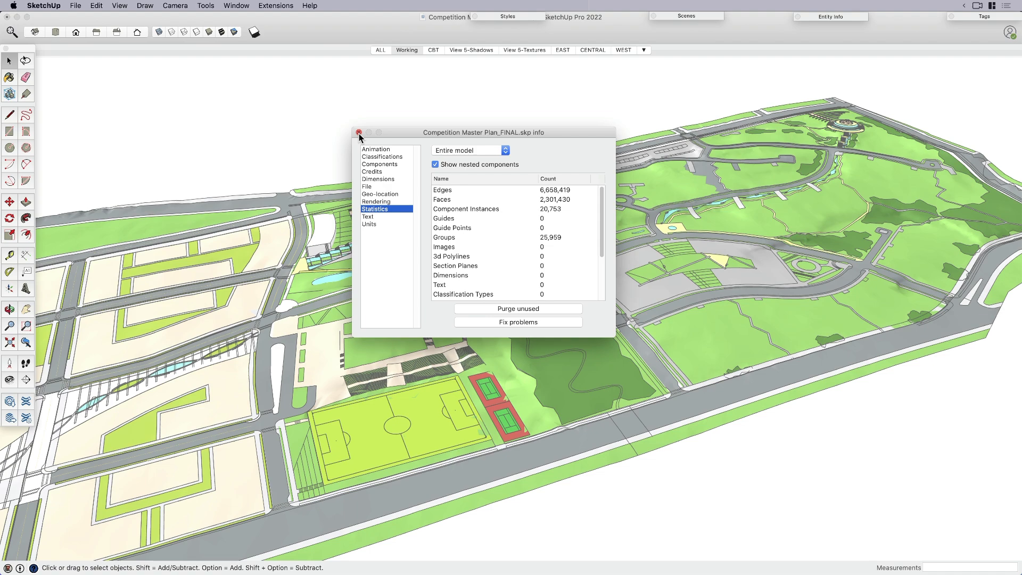
{"action": "left_click", "coordinate": [358, 132]}
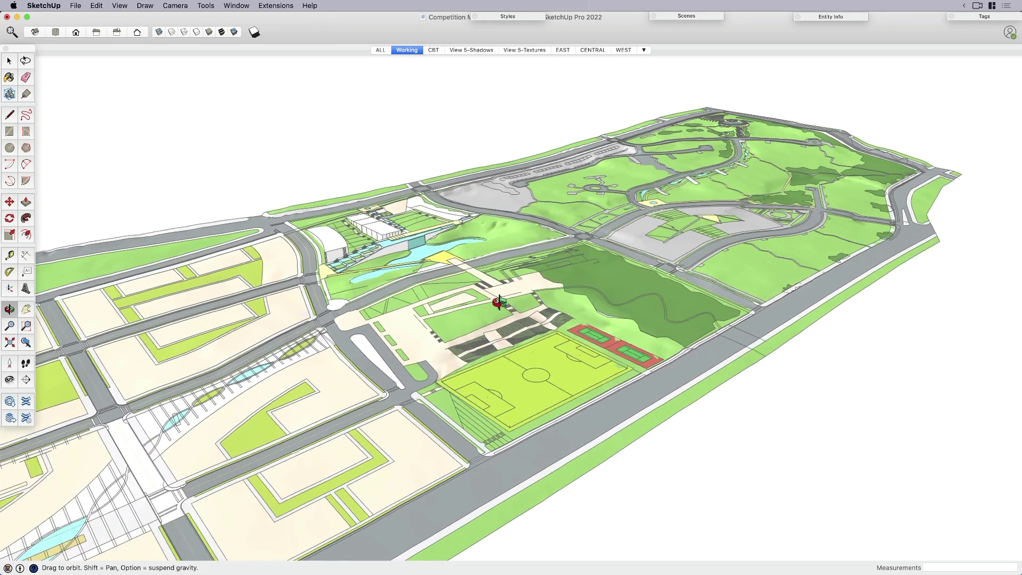
{"action": "left_click_drag", "start_coordinate": [496, 303], "coordinate": [407, 146]}
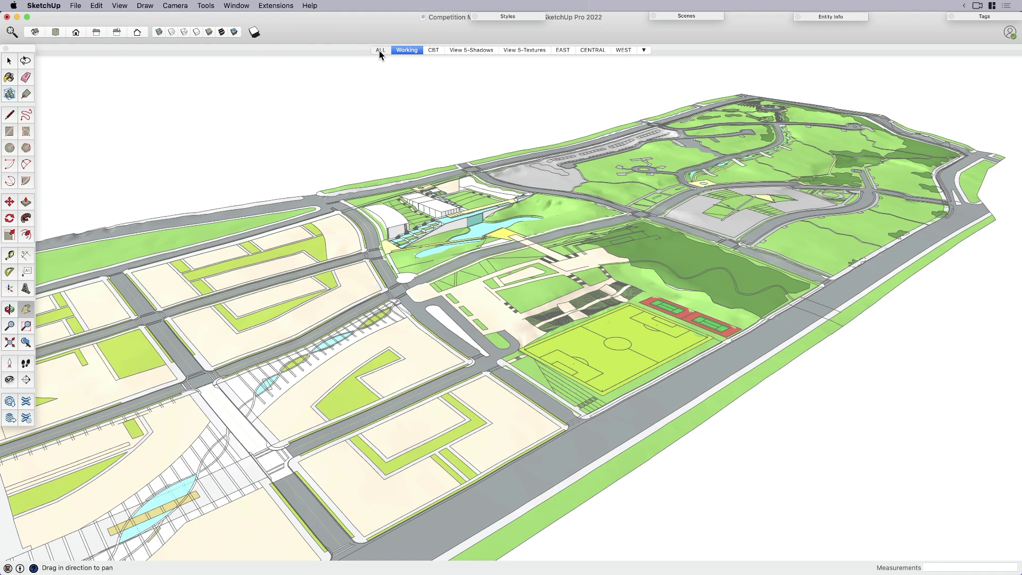
{"action": "left_click", "coordinate": [380, 50]}
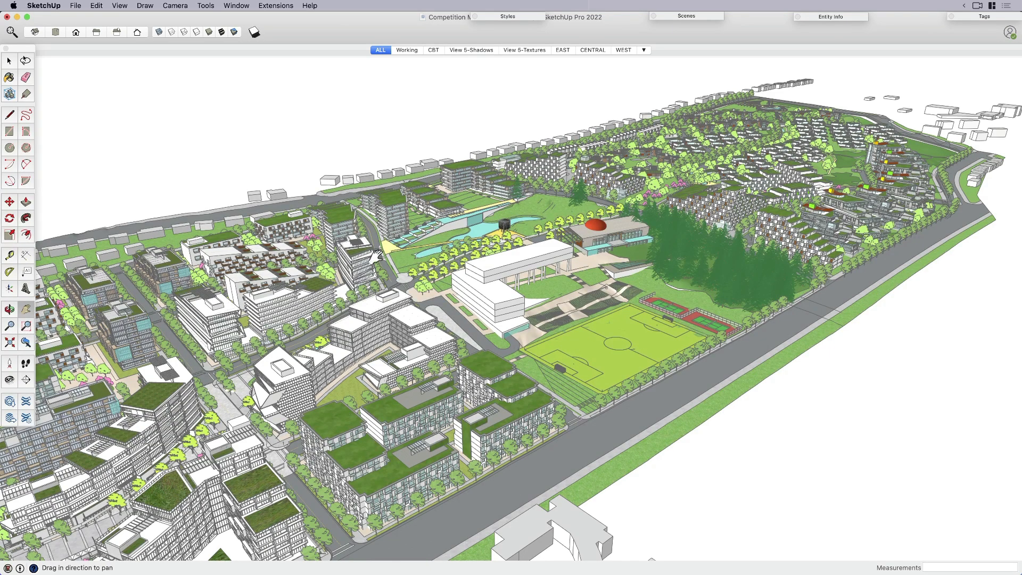
{"action": "left_click_drag", "start_coordinate": [378, 255], "coordinate": [567, 192]}
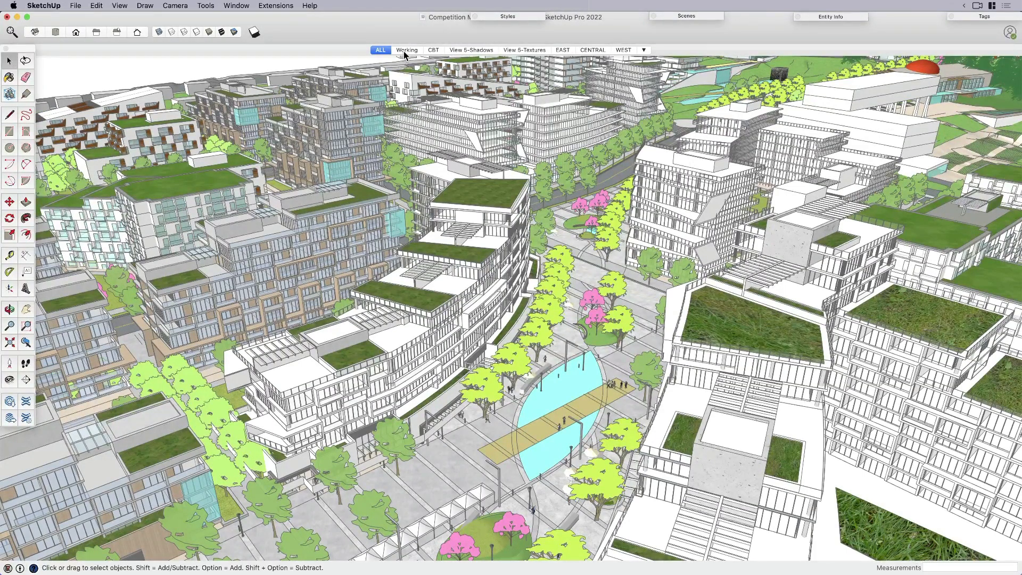
{"action": "mouse_move", "coordinate": [407, 50]}
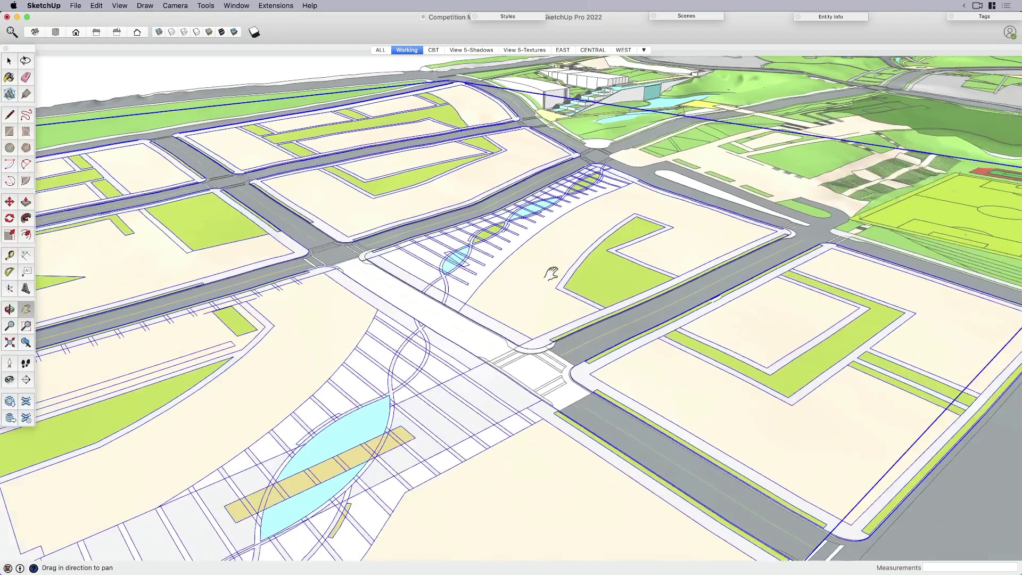
- Pan and orbit toward the terrain, show S-Bldg-Central, and orbit around the columned building
{"action": "left_click_drag", "start_coordinate": [551, 272], "coordinate": [626, 188]}
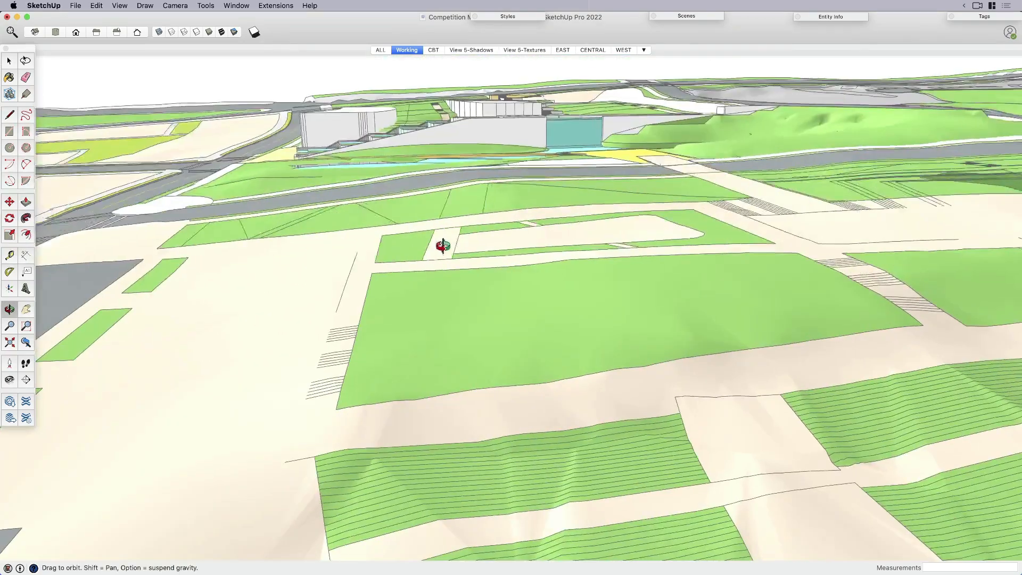
{"action": "left_click_drag", "start_coordinate": [443, 246], "coordinate": [509, 277]}
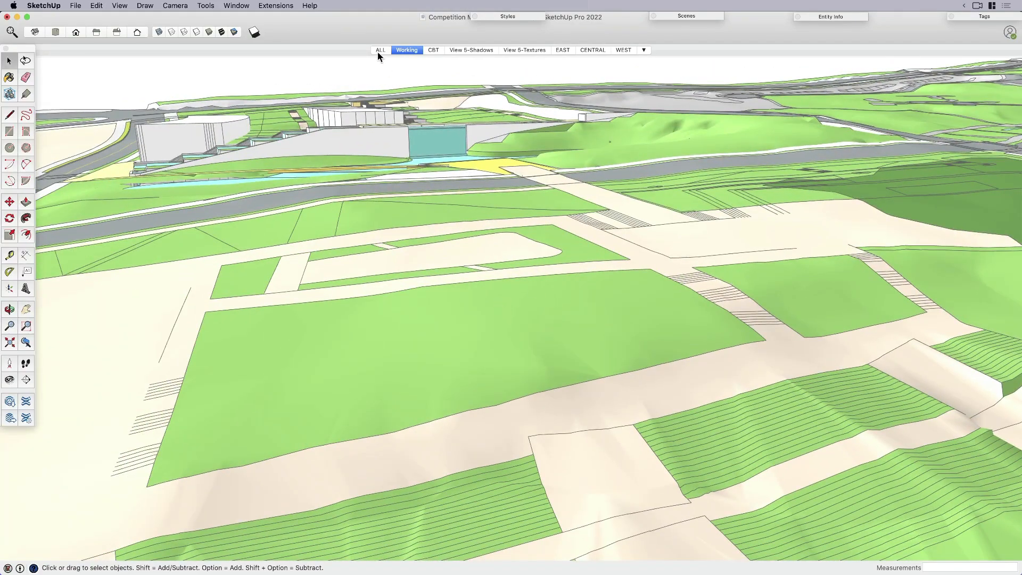
{"action": "mouse_move", "coordinate": [822, 129]}
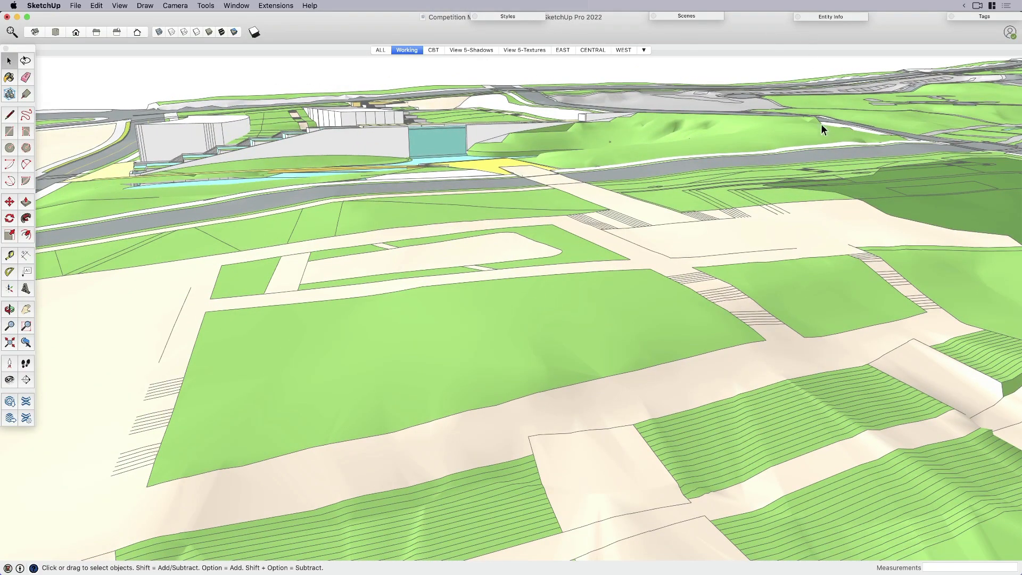
{"action": "left_click", "coordinate": [984, 17]}
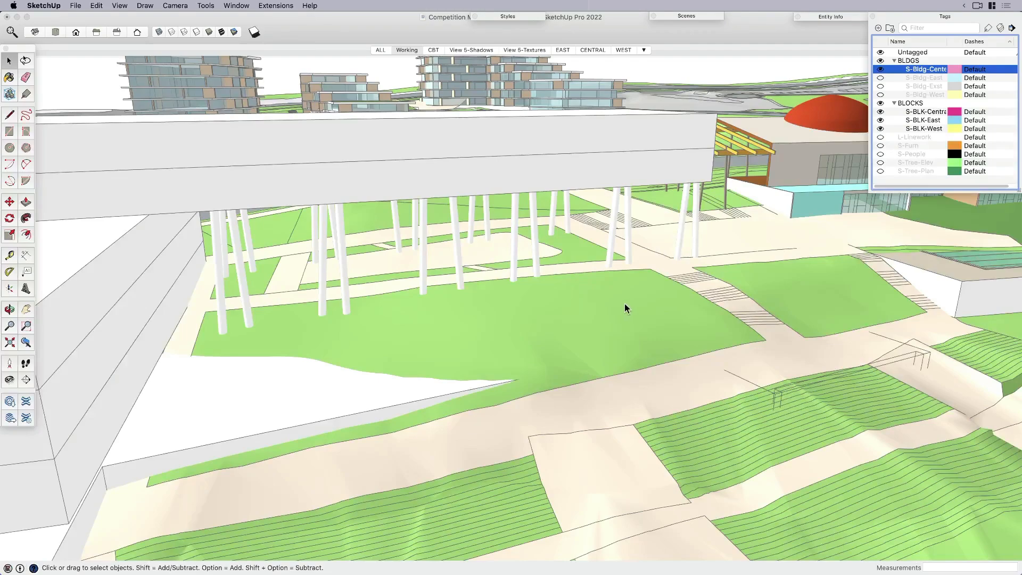
{"action": "left_click_drag", "start_coordinate": [626, 307], "coordinate": [648, 235]}
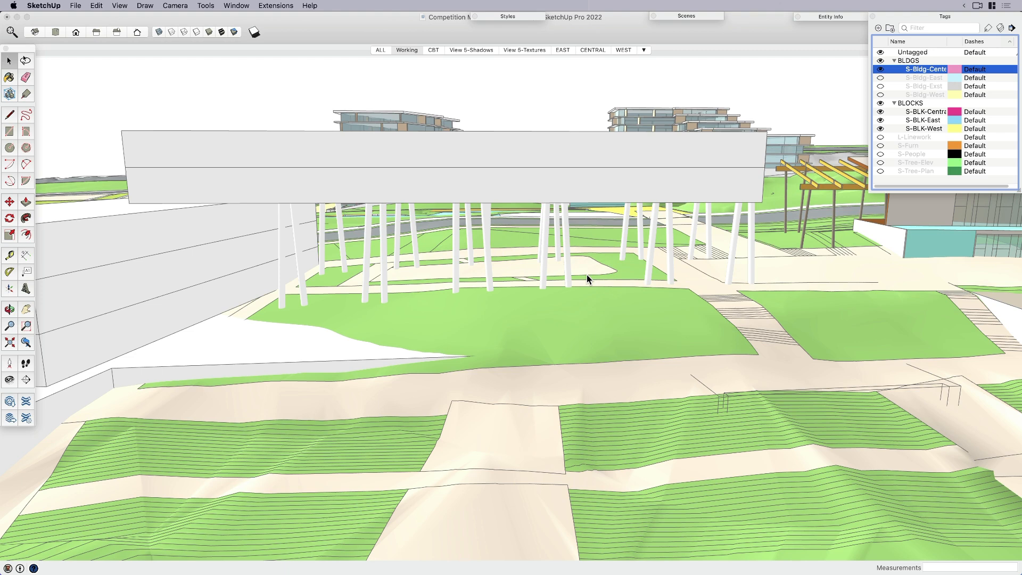
{"action": "mouse_move", "coordinate": [953, 23]}
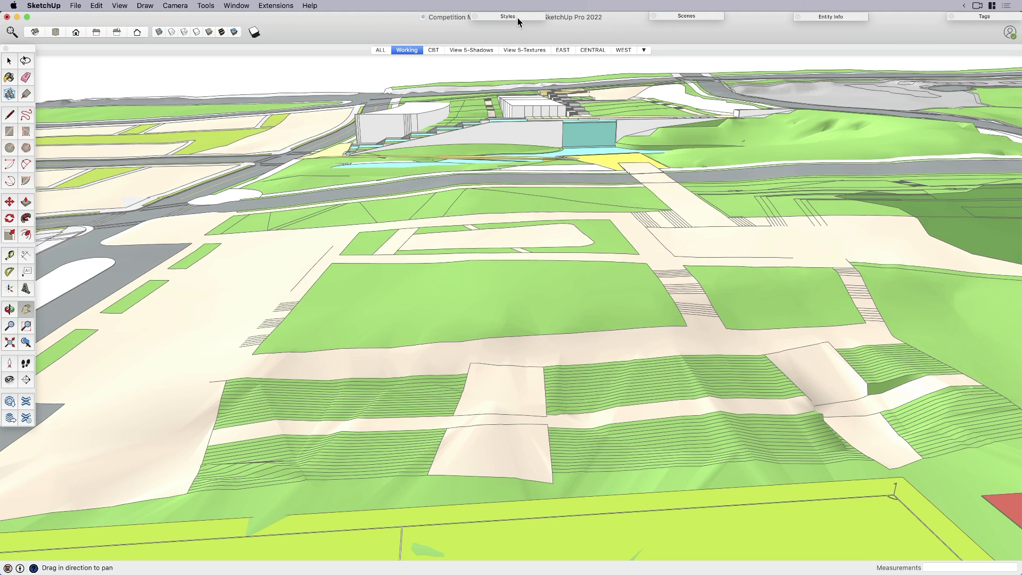
{"action": "left_click", "coordinate": [508, 16]}
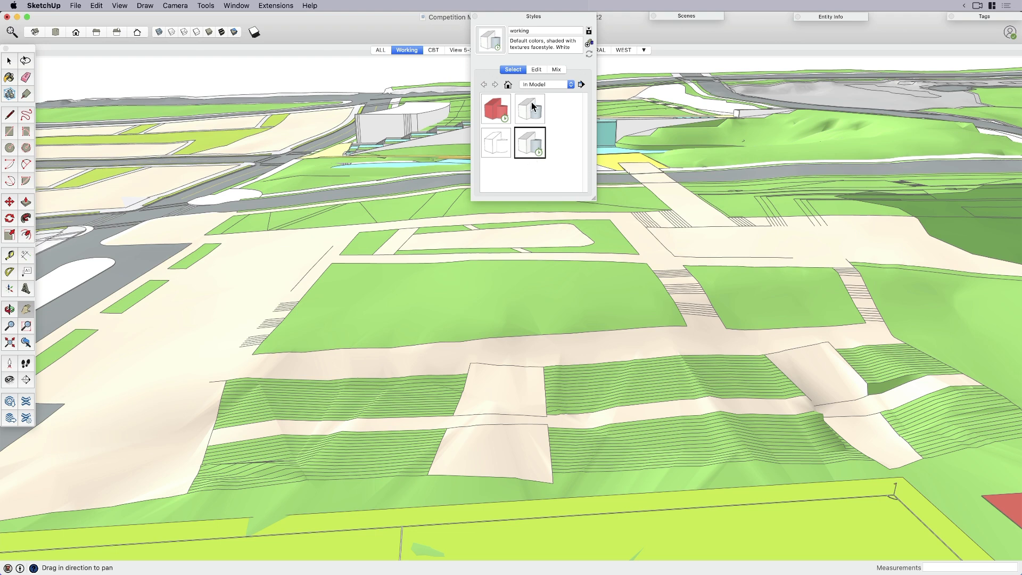
{"action": "left_click", "coordinate": [536, 70]}
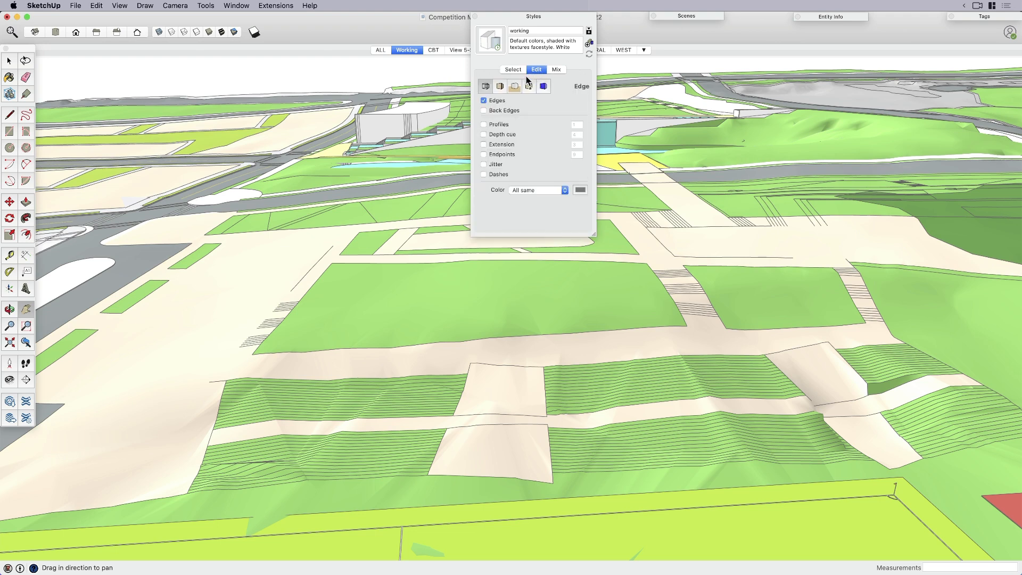
{"action": "left_click", "coordinate": [500, 85]}
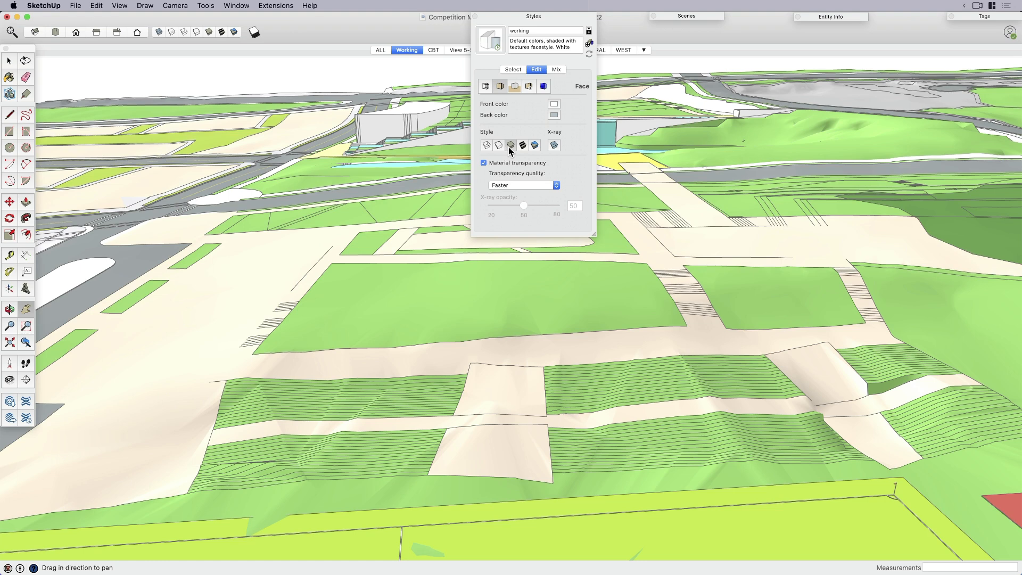
{"action": "left_click", "coordinate": [523, 145]}
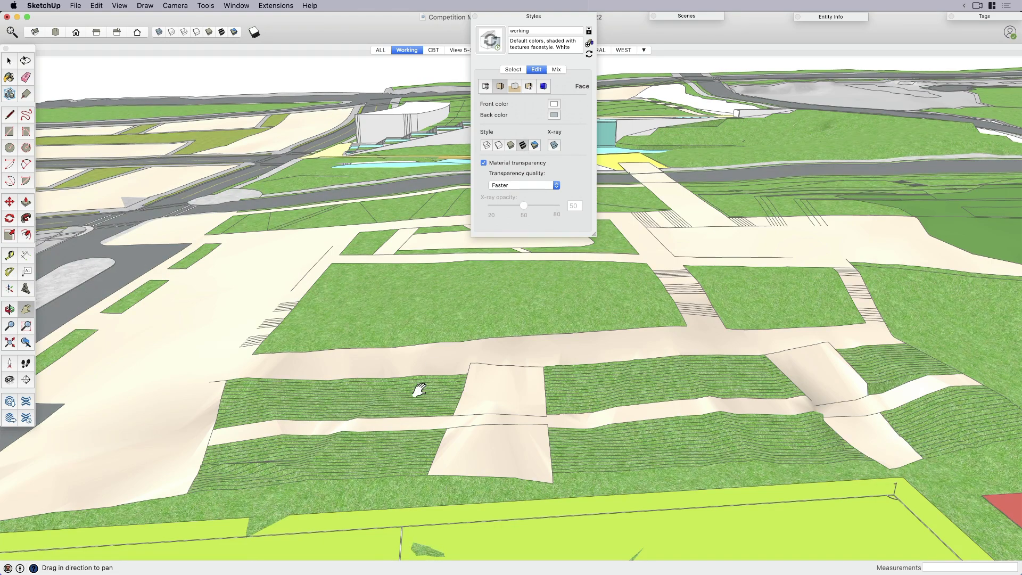
{"action": "left_click_drag", "start_coordinate": [420, 389], "coordinate": [454, 360]}
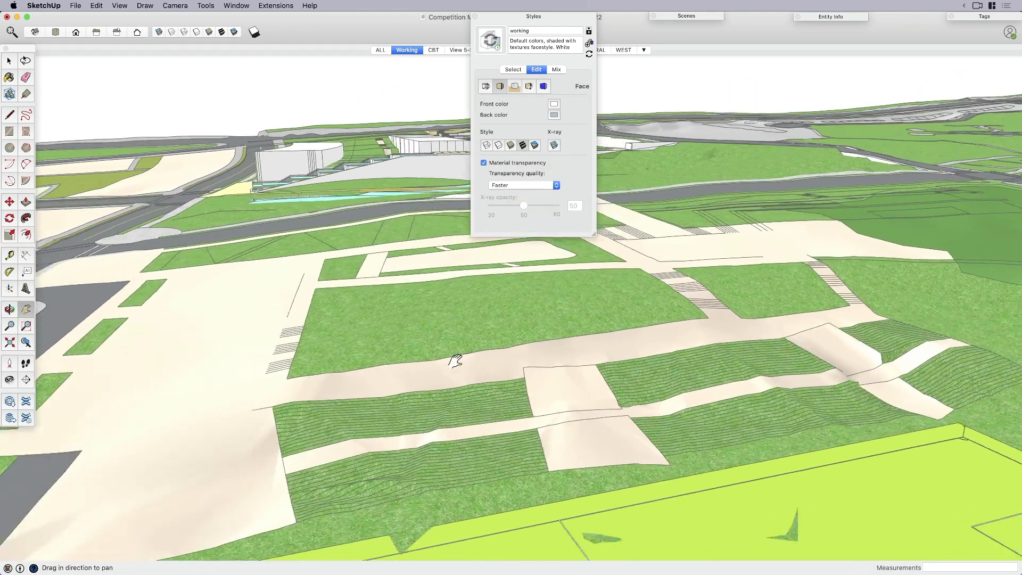
{"action": "left_click_drag", "start_coordinate": [456, 360], "coordinate": [534, 348]}
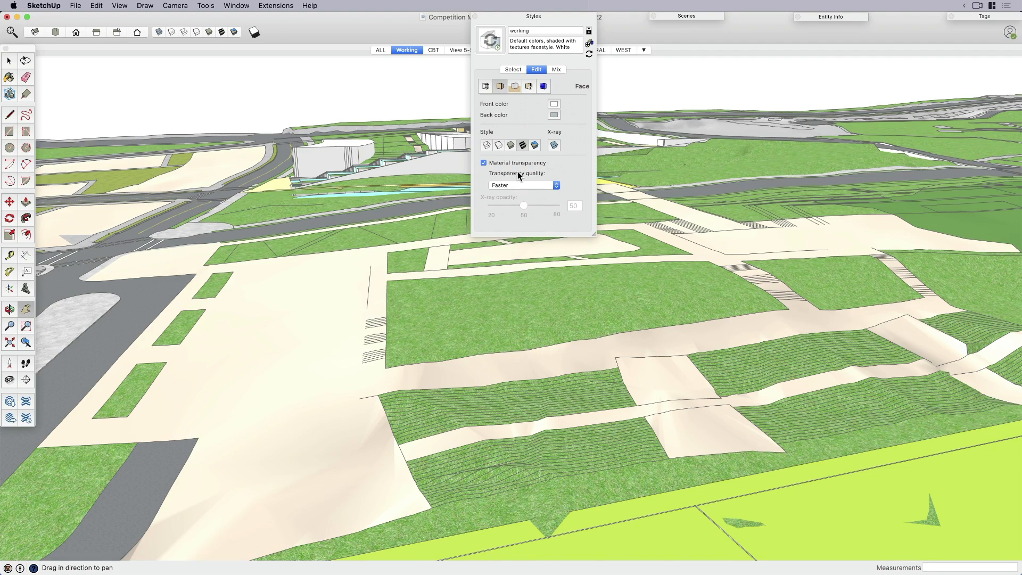
{"action": "mouse_move", "coordinate": [512, 191]}
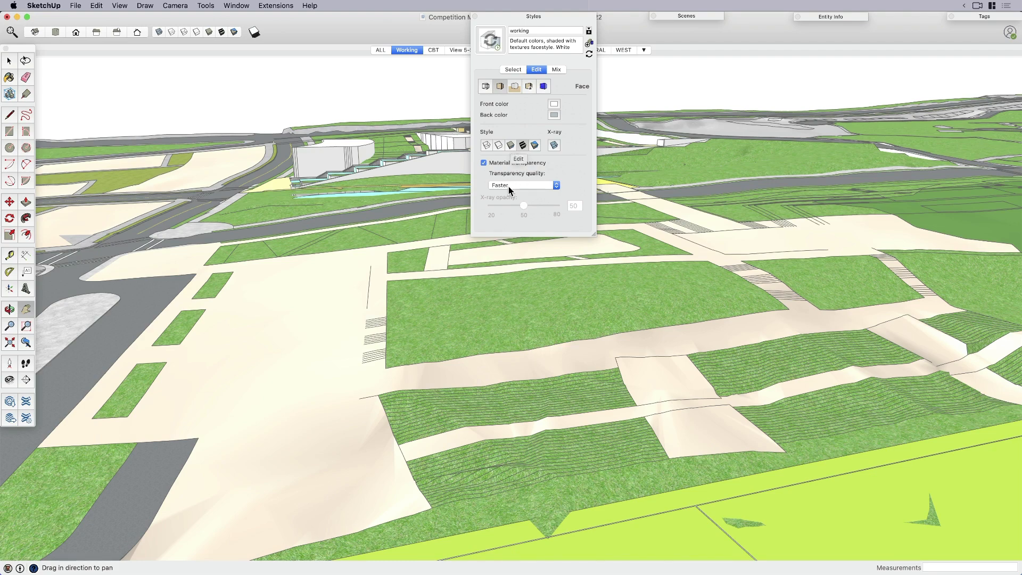
{"action": "left_click", "coordinate": [521, 185]}
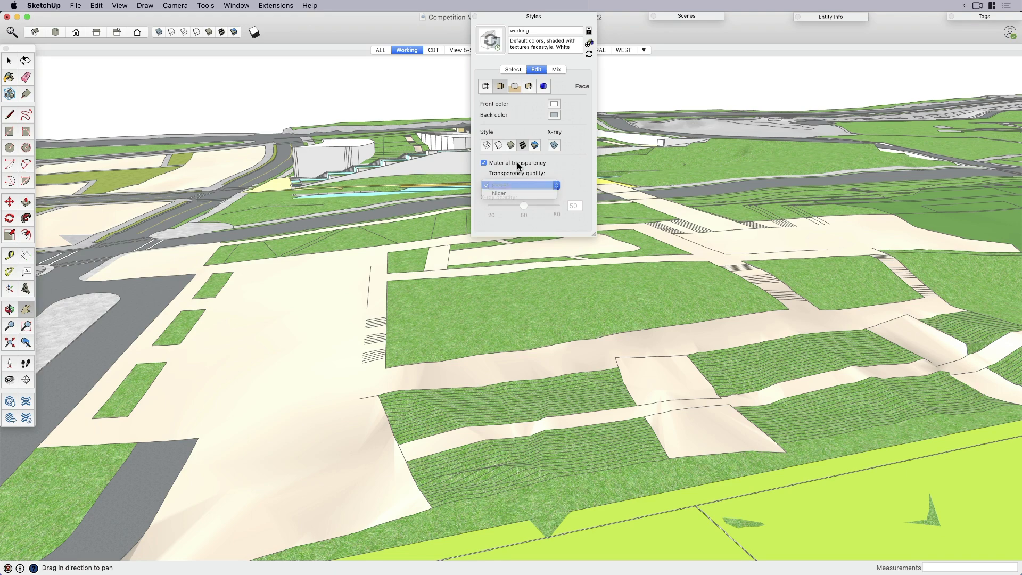
{"action": "left_click", "coordinate": [499, 185]}
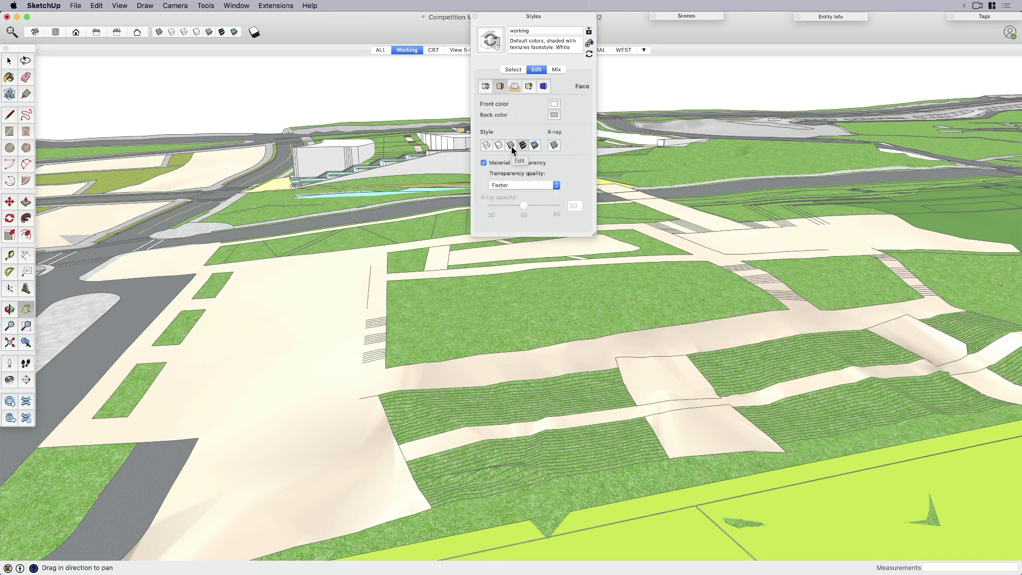
{"action": "left_click", "coordinate": [511, 145]}
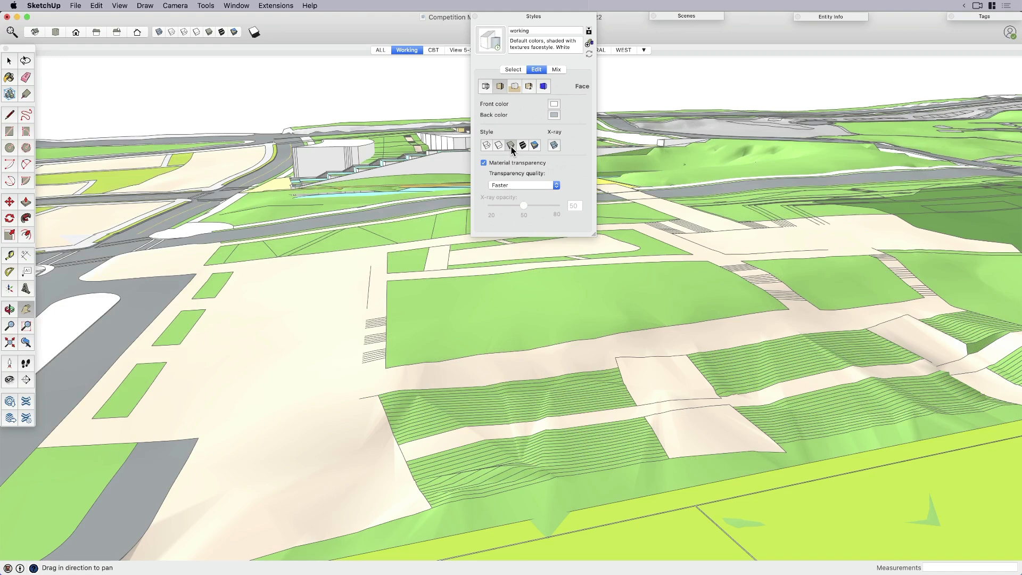
{"action": "mouse_move", "coordinate": [538, 20]}
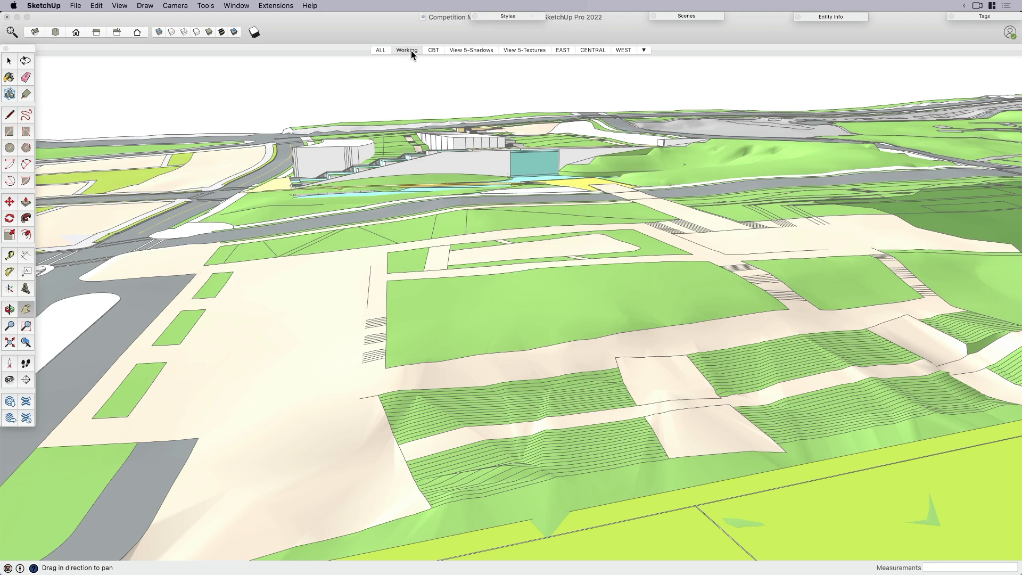
{"action": "mouse_move", "coordinate": [380, 50]}
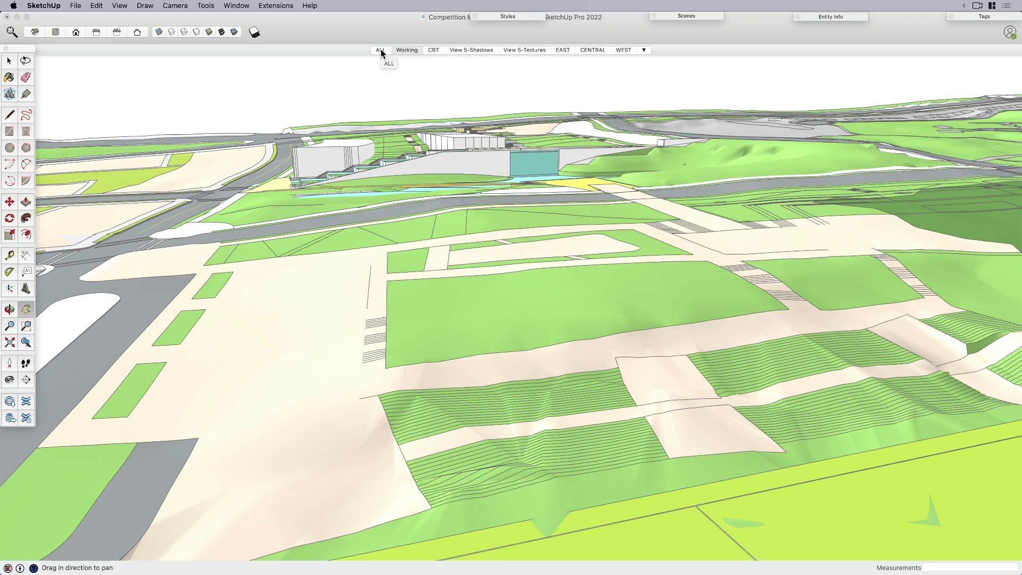
{"action": "left_click", "coordinate": [380, 49]}
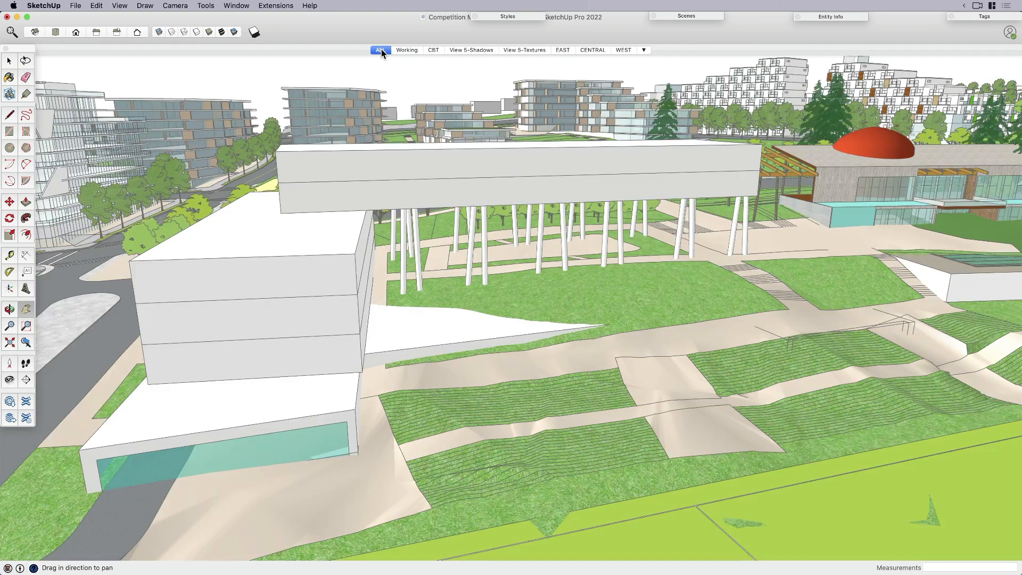
{"action": "mouse_move", "coordinate": [380, 50]}
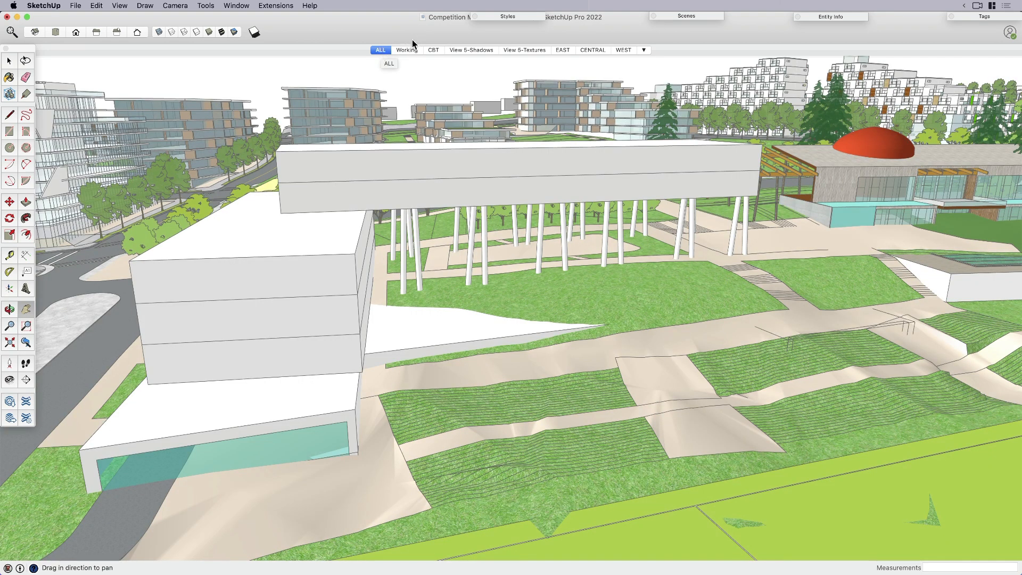
{"action": "left_click", "coordinate": [406, 50]}
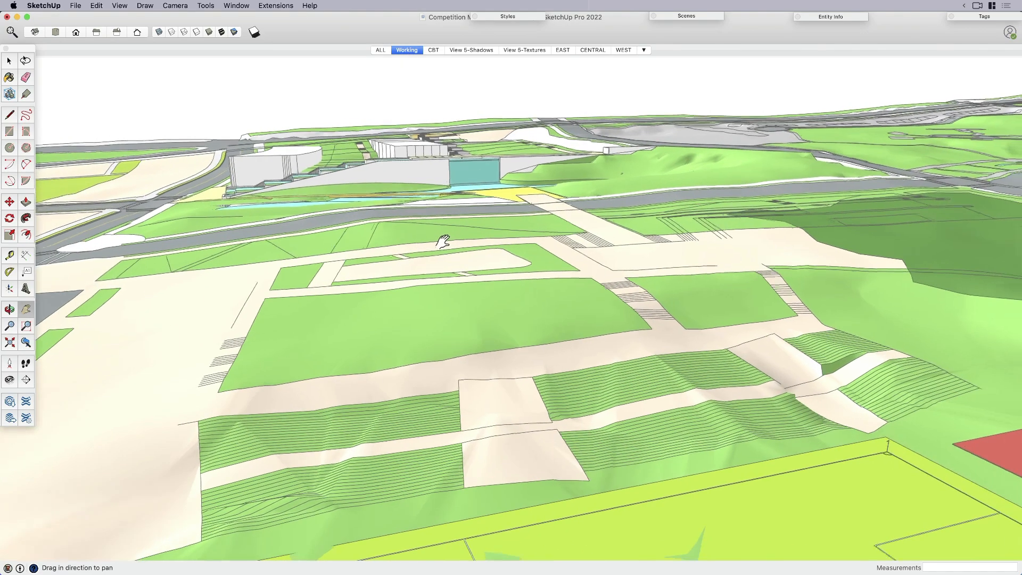
{"action": "left_click_drag", "start_coordinate": [444, 240], "coordinate": [470, 249]}
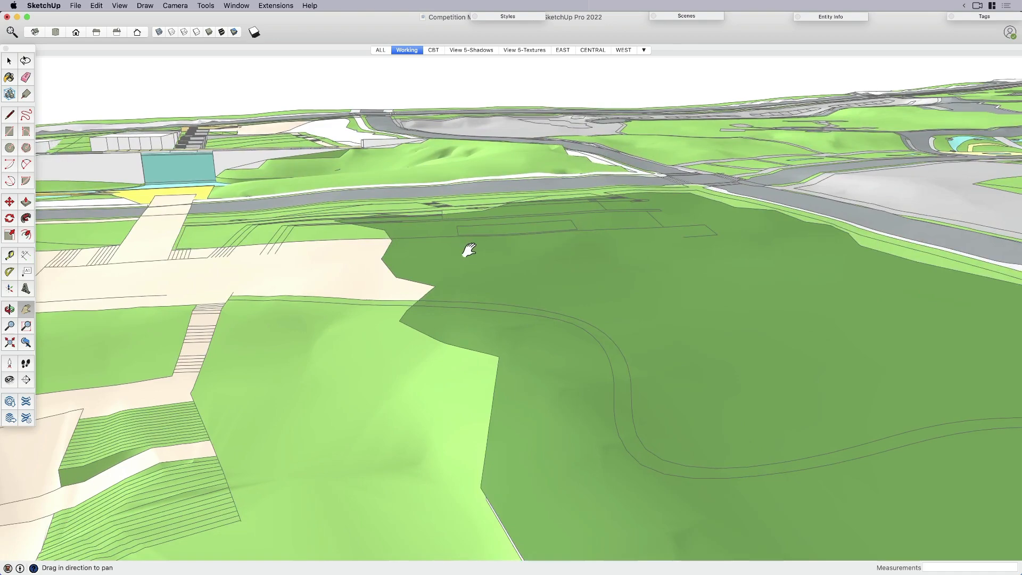
{"action": "left_click_drag", "start_coordinate": [468, 249], "coordinate": [541, 270]}
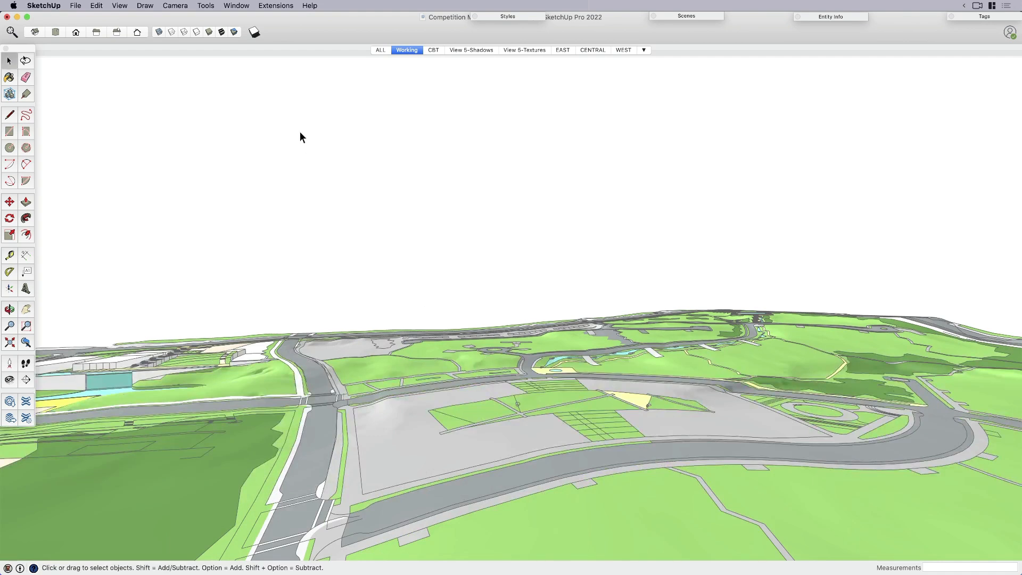
- Enable scene transitions in Model Info > Animation with a 2-second transition time
{"action": "left_click", "coordinate": [236, 5]}
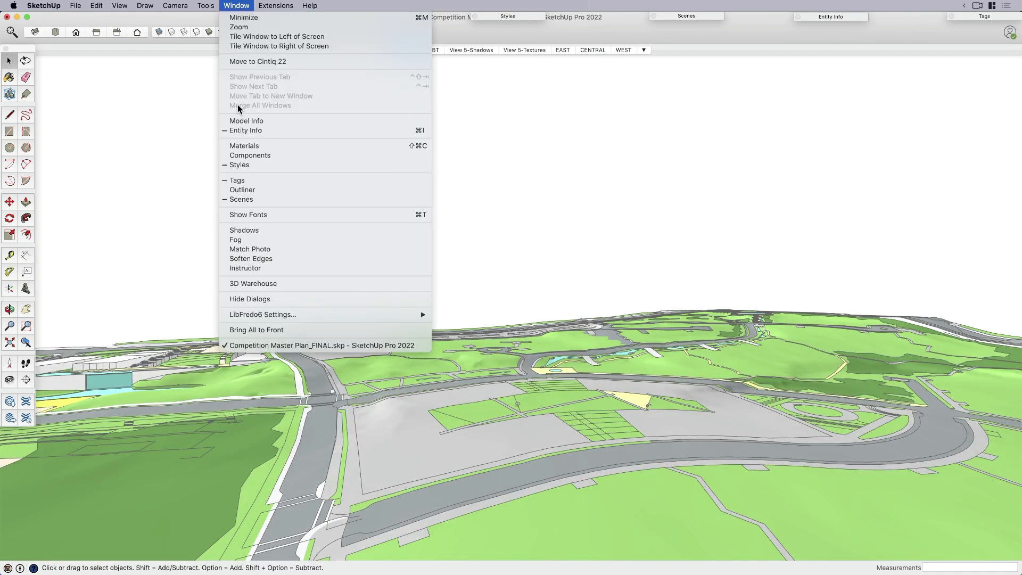
{"action": "mouse_move", "coordinate": [246, 121]}
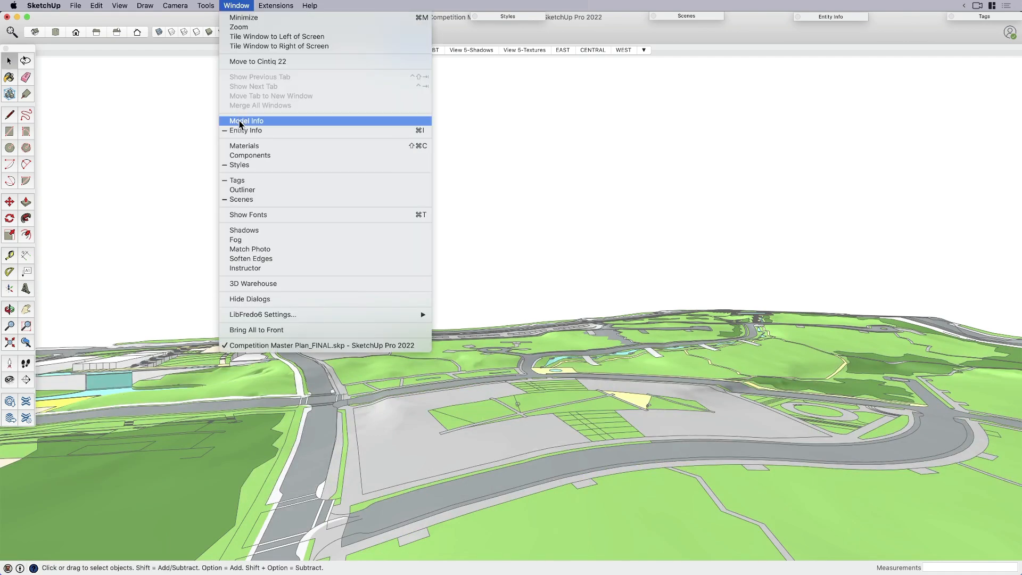
{"action": "left_click", "coordinate": [247, 121]}
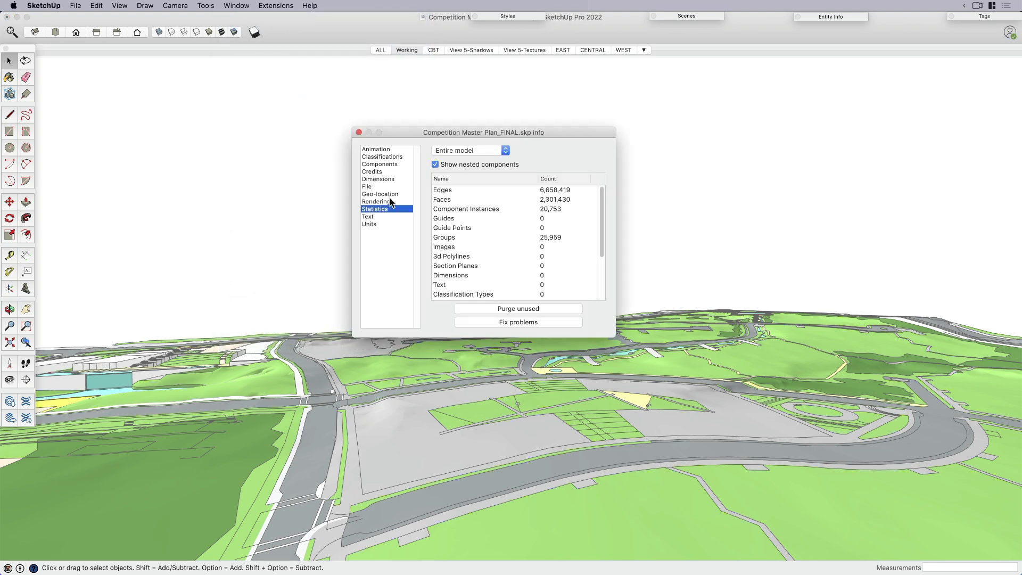
{"action": "left_click", "coordinate": [375, 149]}
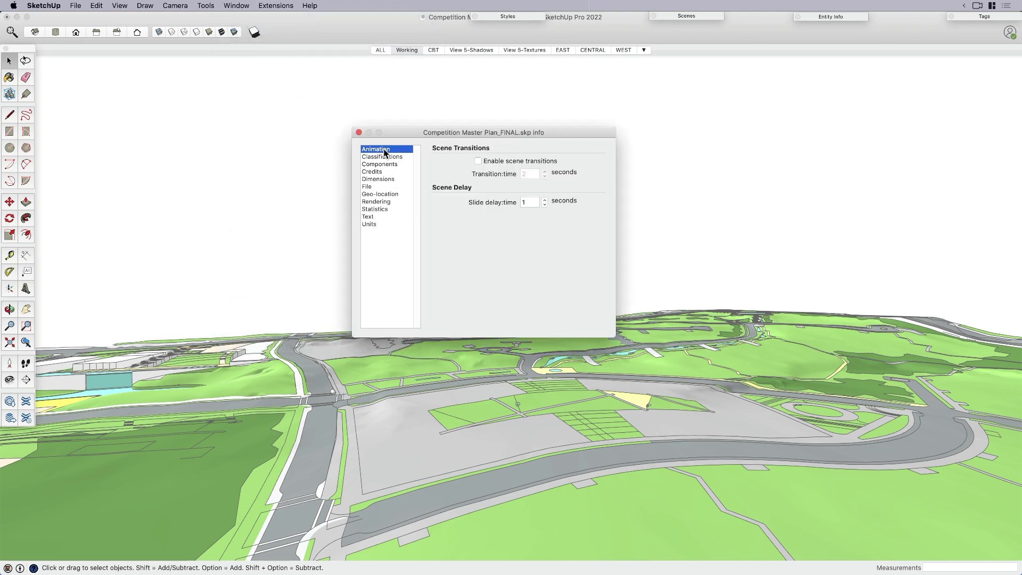
{"action": "left_click_drag", "start_coordinate": [484, 133], "coordinate": [501, 99]}
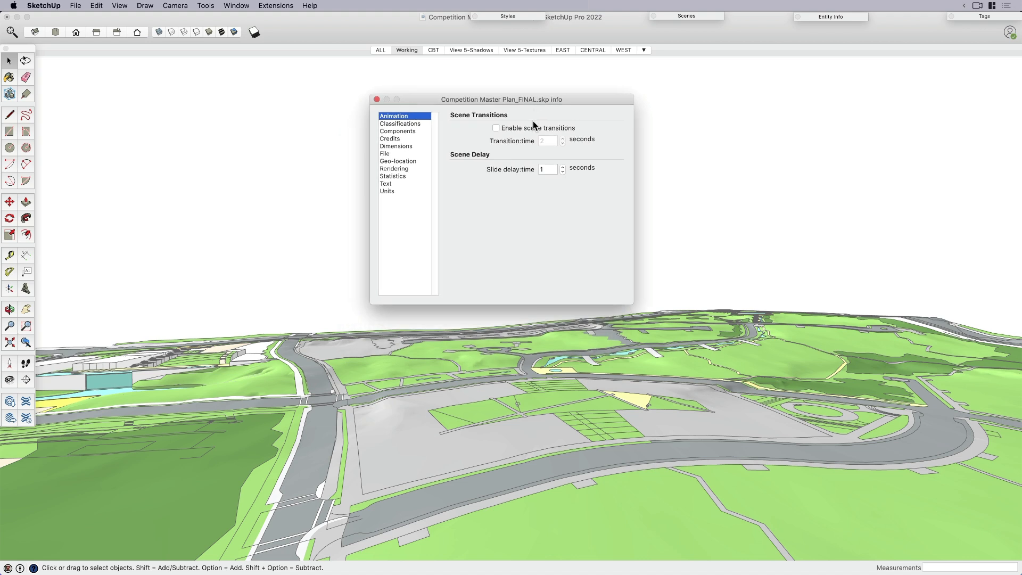
{"action": "mouse_move", "coordinate": [531, 145]}
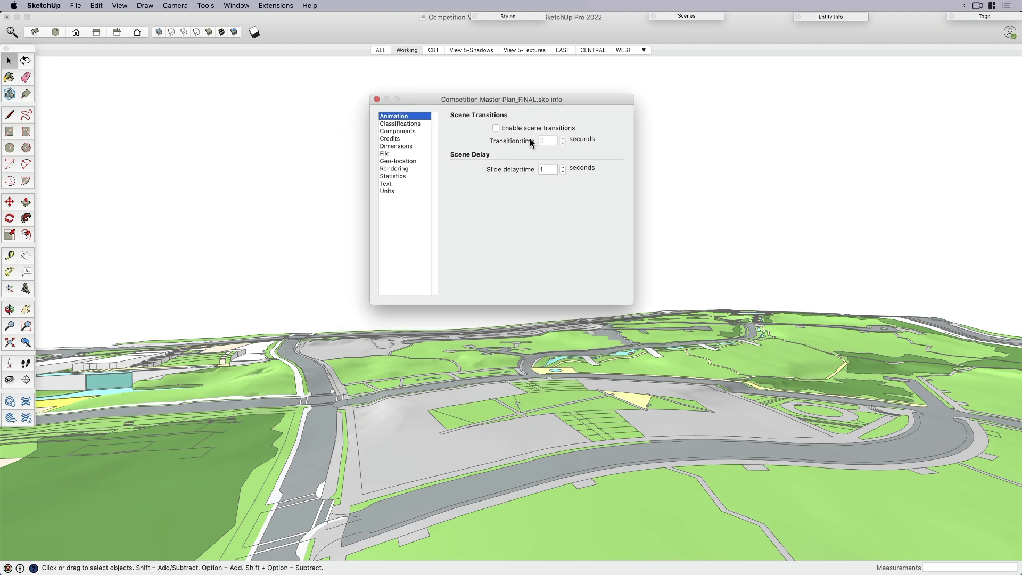
{"action": "left_click", "coordinate": [496, 128]}
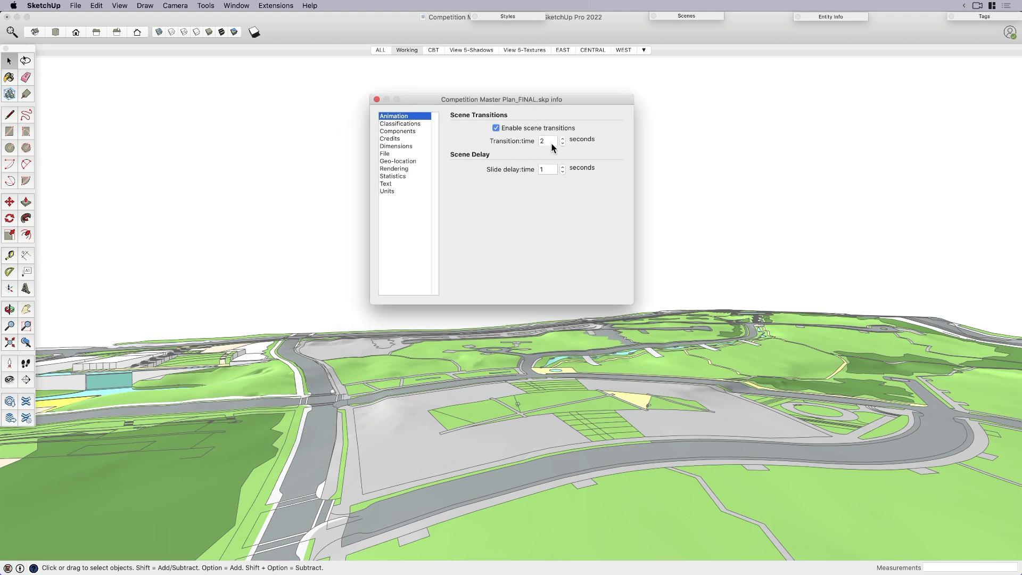
{"action": "left_click", "coordinate": [548, 140]}
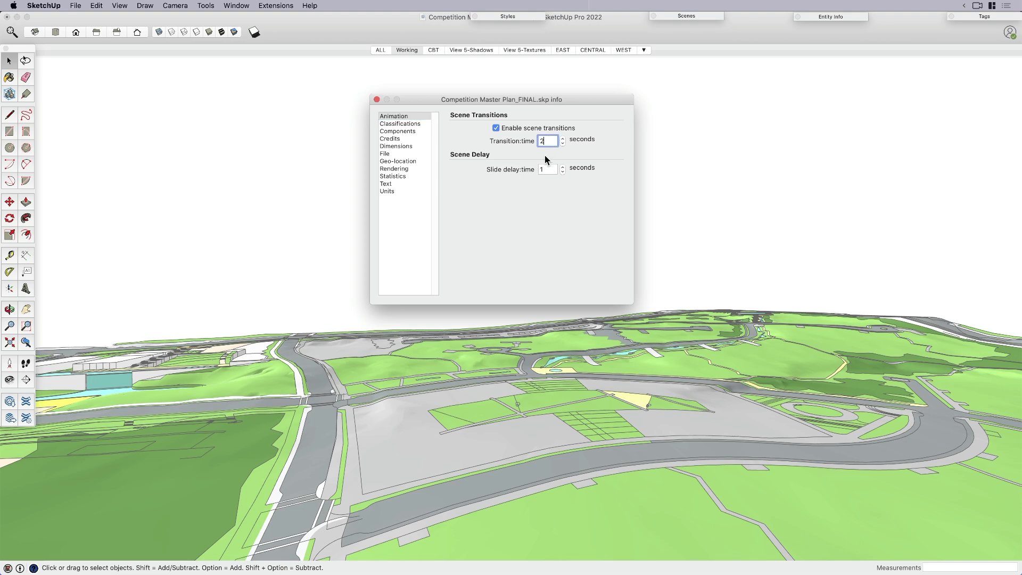
{"action": "mouse_move", "coordinate": [378, 101]}
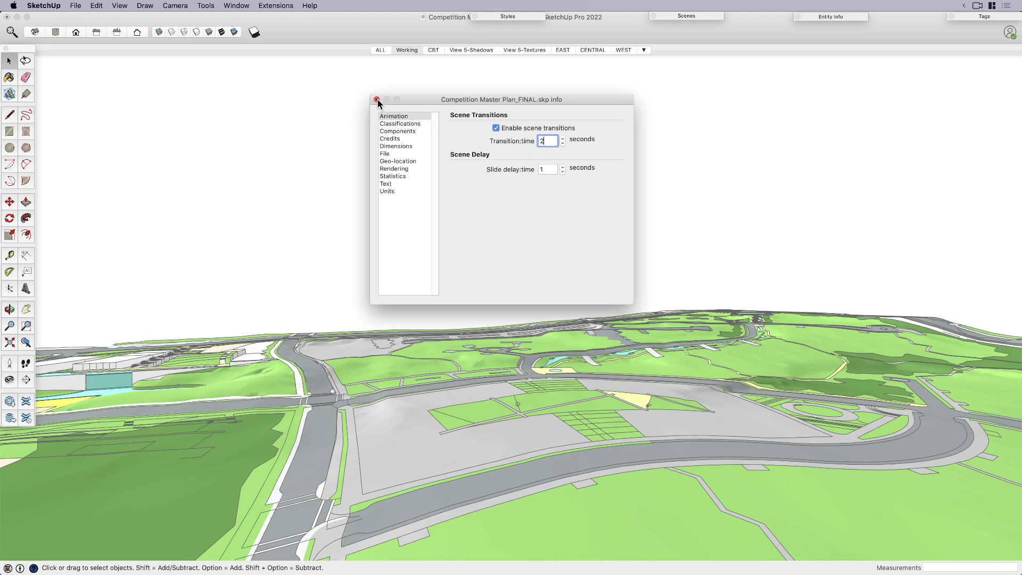
{"action": "left_click", "coordinate": [377, 99]}
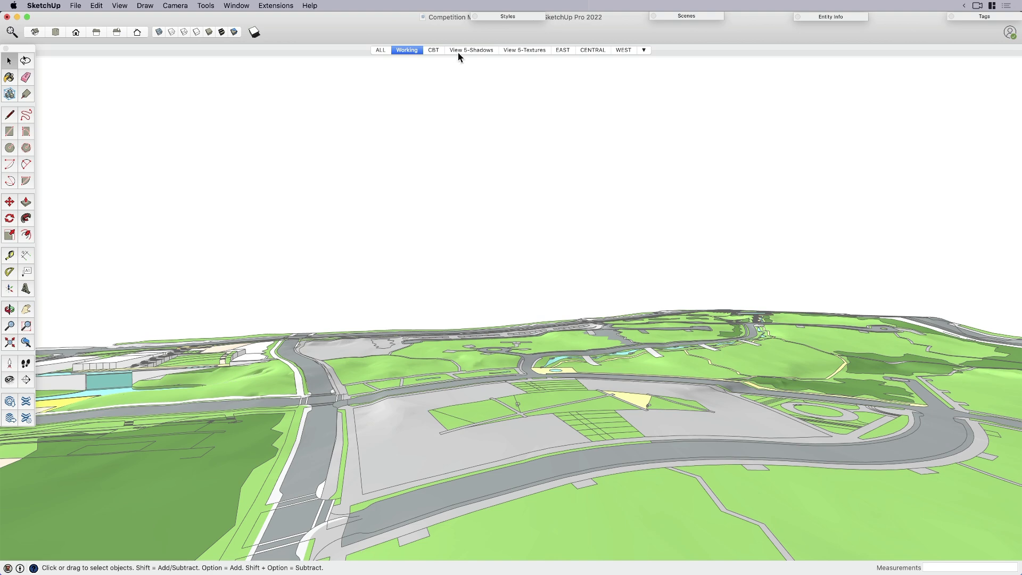
{"action": "mouse_move", "coordinate": [518, 55]}
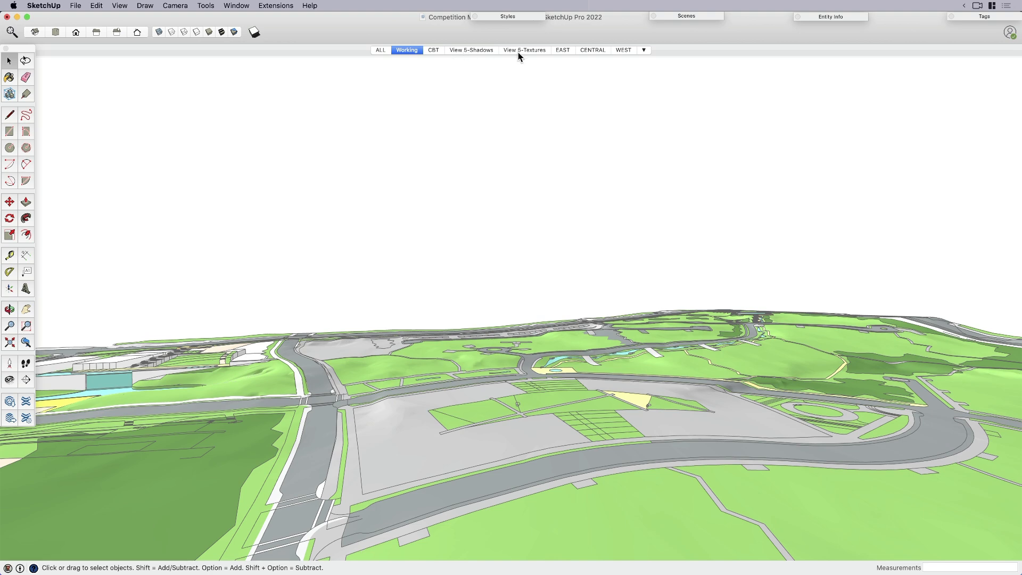
- Open the View 5-Textures scene of the wood-panelled stepped tower at street level
{"action": "left_click", "coordinate": [523, 50]}
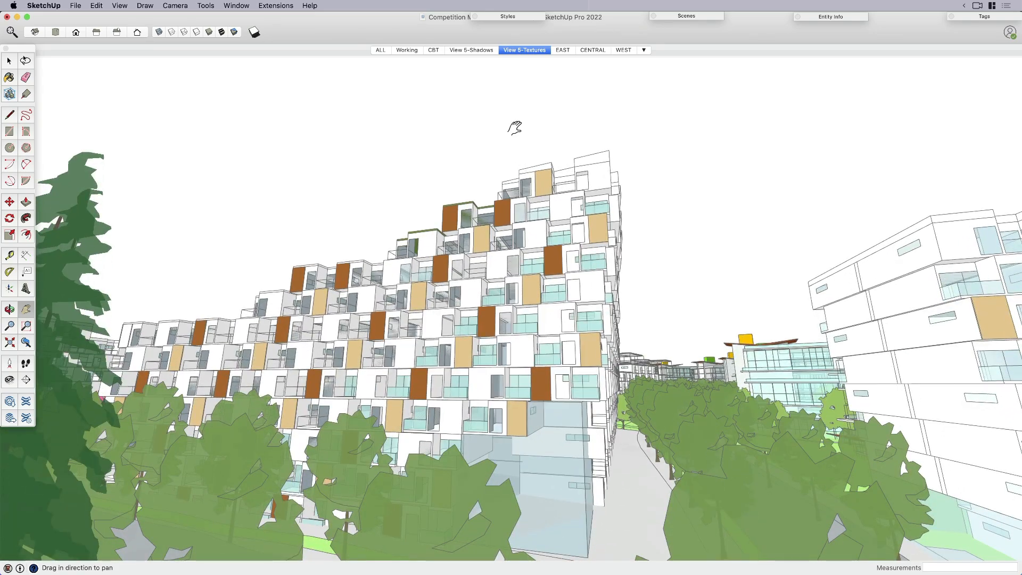
{"action": "left_click", "coordinate": [524, 50]}
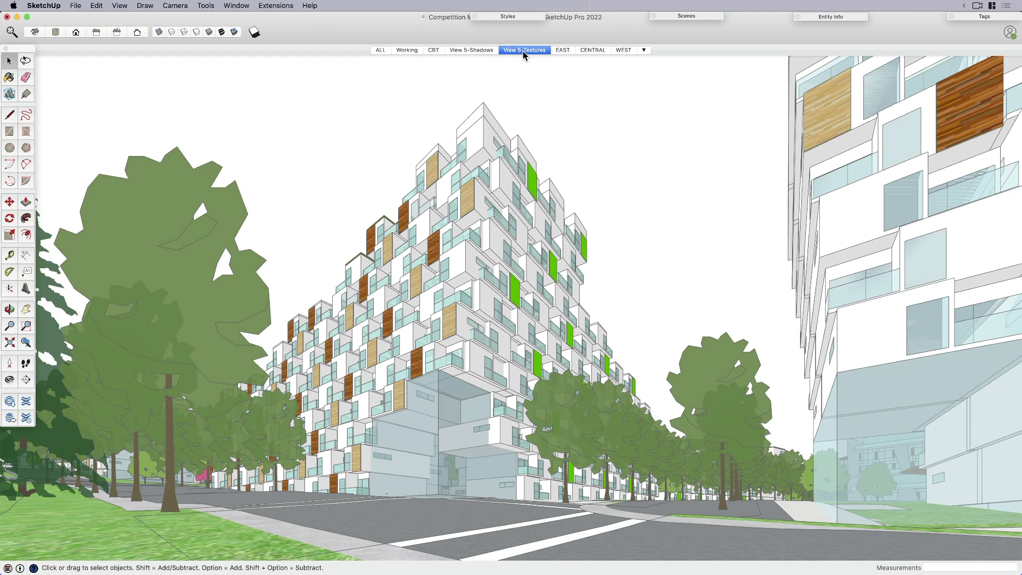
{"action": "mouse_move", "coordinate": [429, 65]}
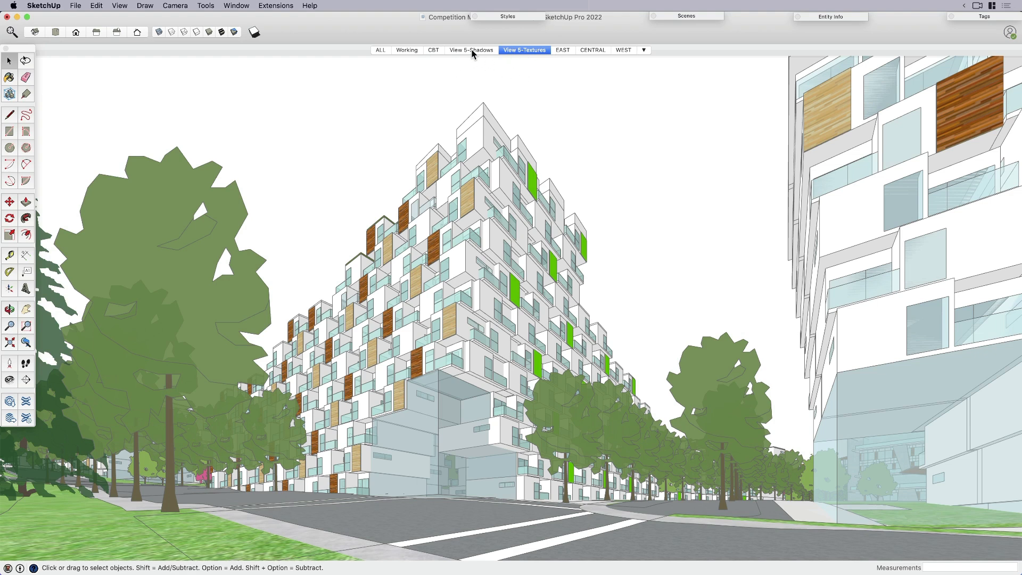
{"action": "mouse_move", "coordinate": [406, 53]}
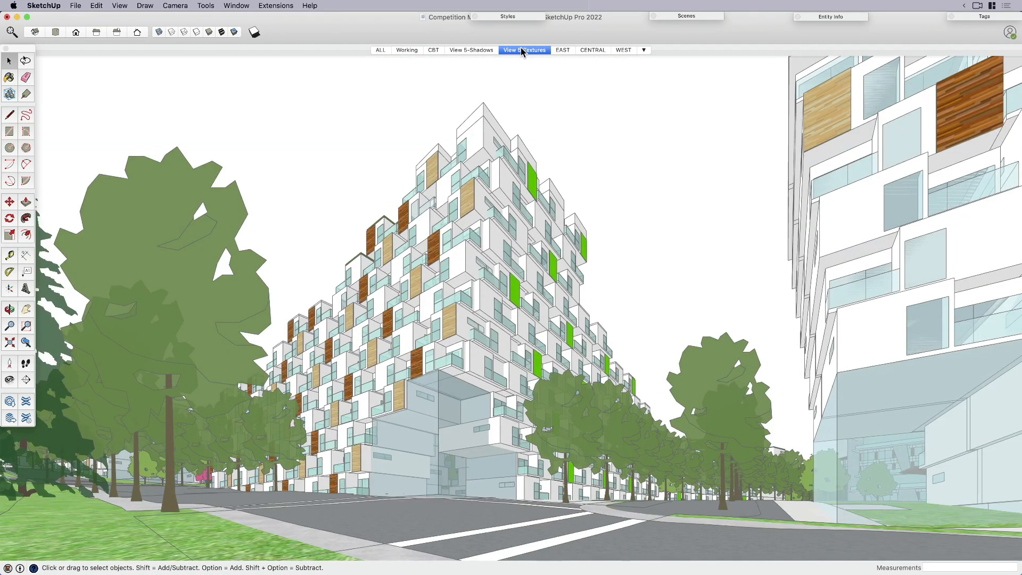
- Uncheck Enable scene transitions in Model Info > Animation, then return to the Working scene
{"action": "left_click", "coordinate": [236, 5]}
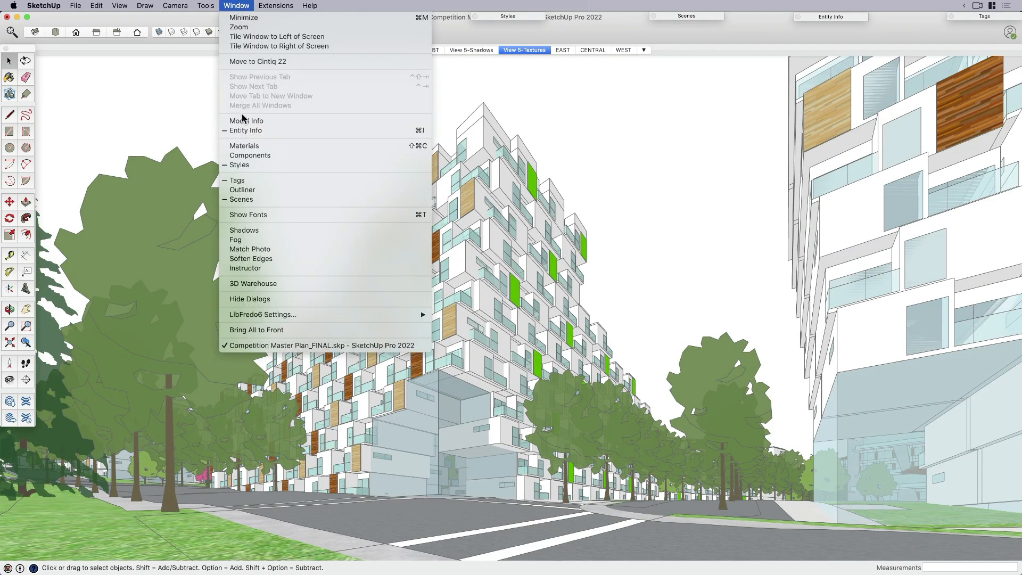
{"action": "left_click", "coordinate": [246, 121]}
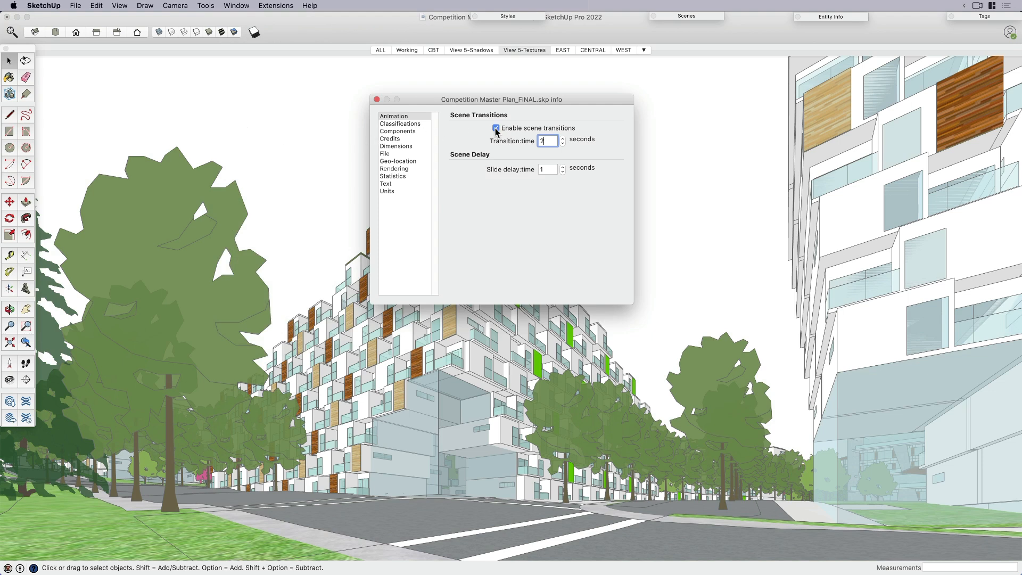
{"action": "left_click", "coordinate": [496, 128]}
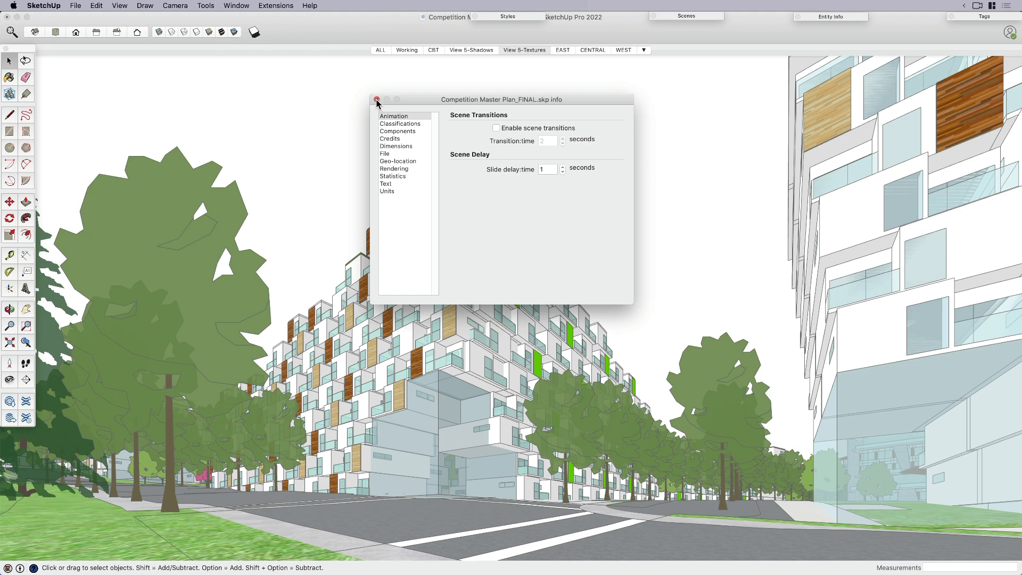
{"action": "left_click", "coordinate": [377, 100]}
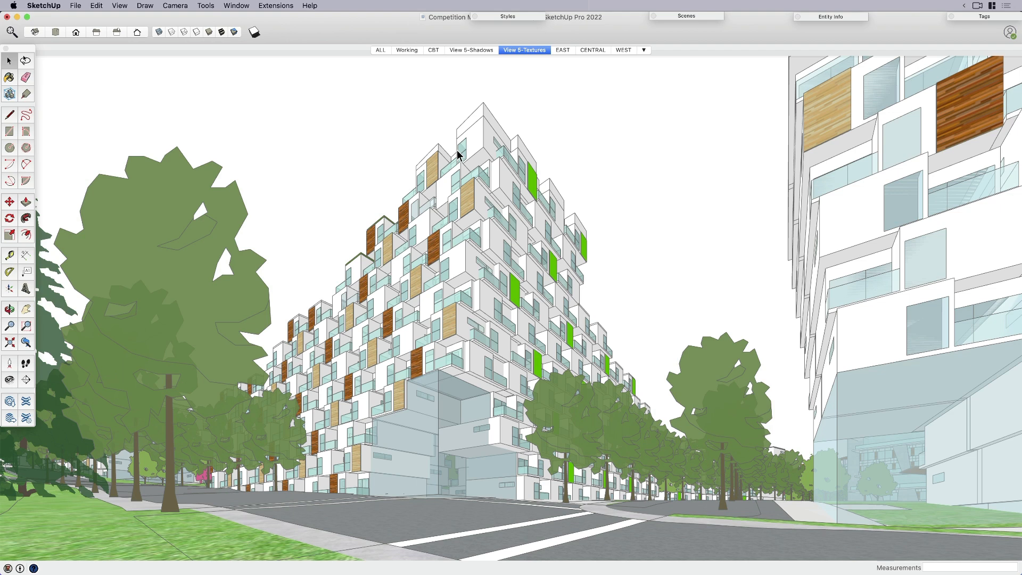
{"action": "left_click", "coordinate": [406, 50]}
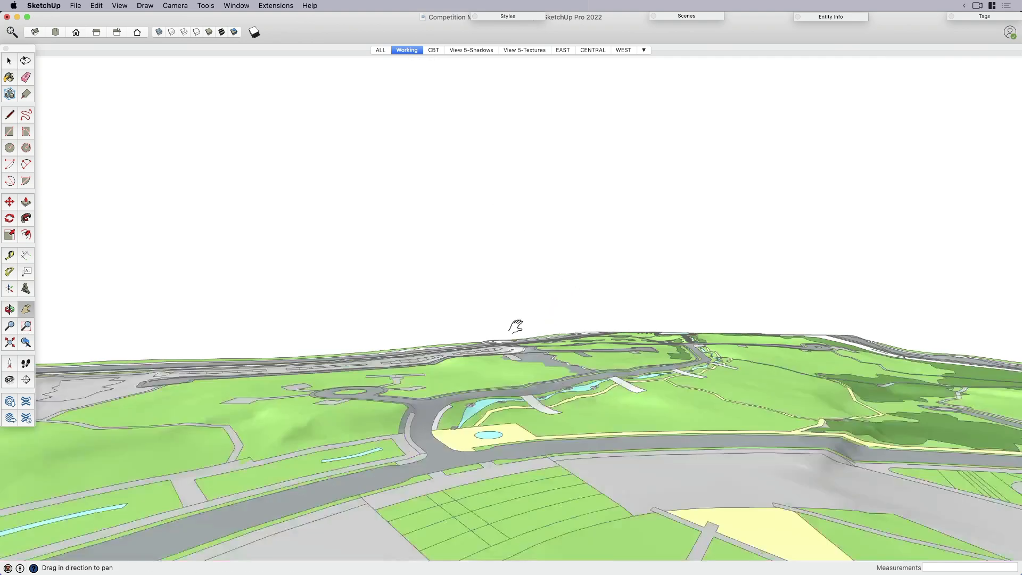
- Cycle CBT, Working, View 5-Shadows, back to Working, then orbit and pan across the site
{"action": "left_click", "coordinate": [433, 50]}
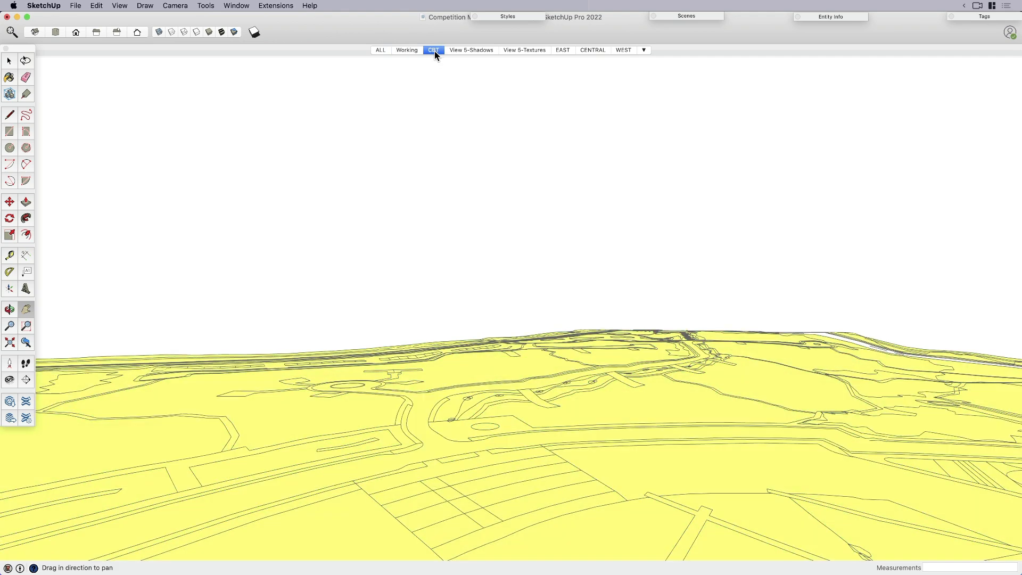
{"action": "left_click", "coordinate": [406, 50]}
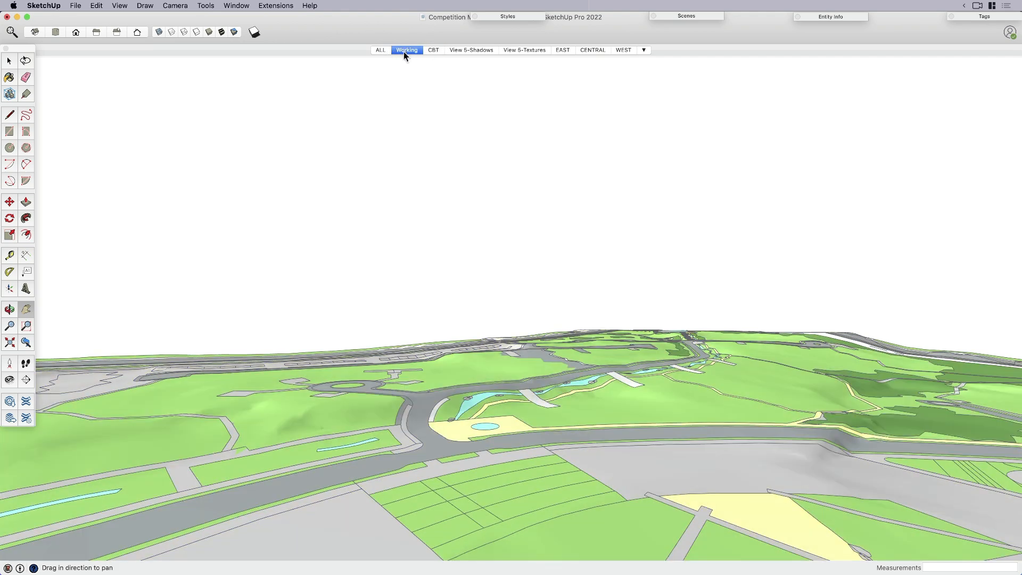
{"action": "left_click", "coordinate": [471, 50]}
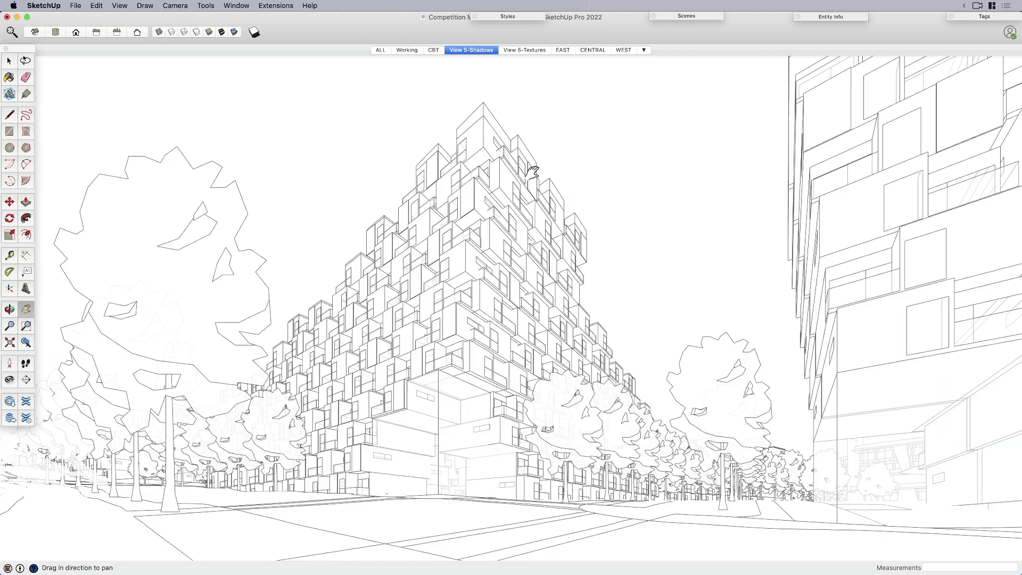
{"action": "left_click", "coordinate": [406, 50]}
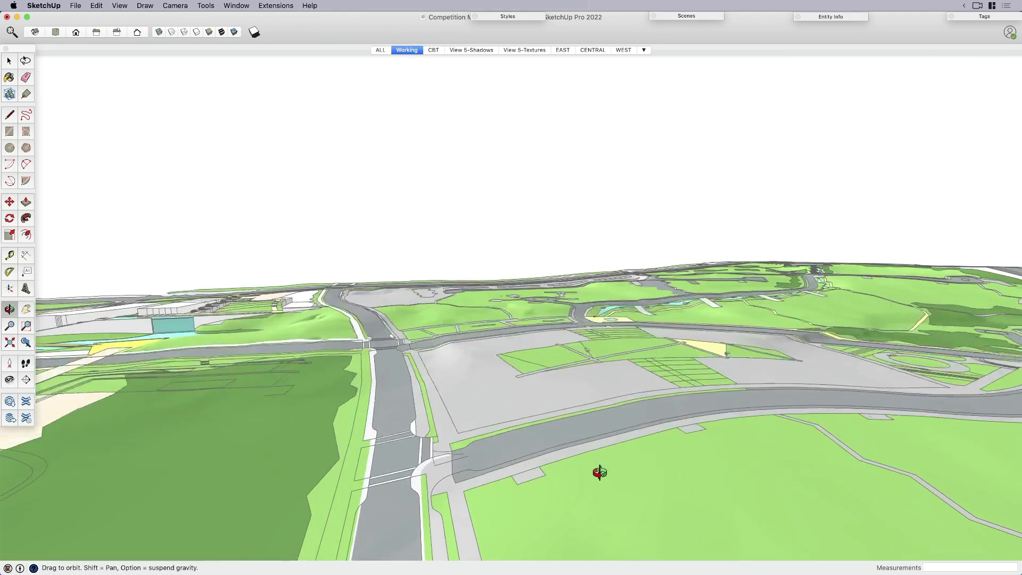
{"action": "left_click_drag", "start_coordinate": [599, 472], "coordinate": [551, 363]}
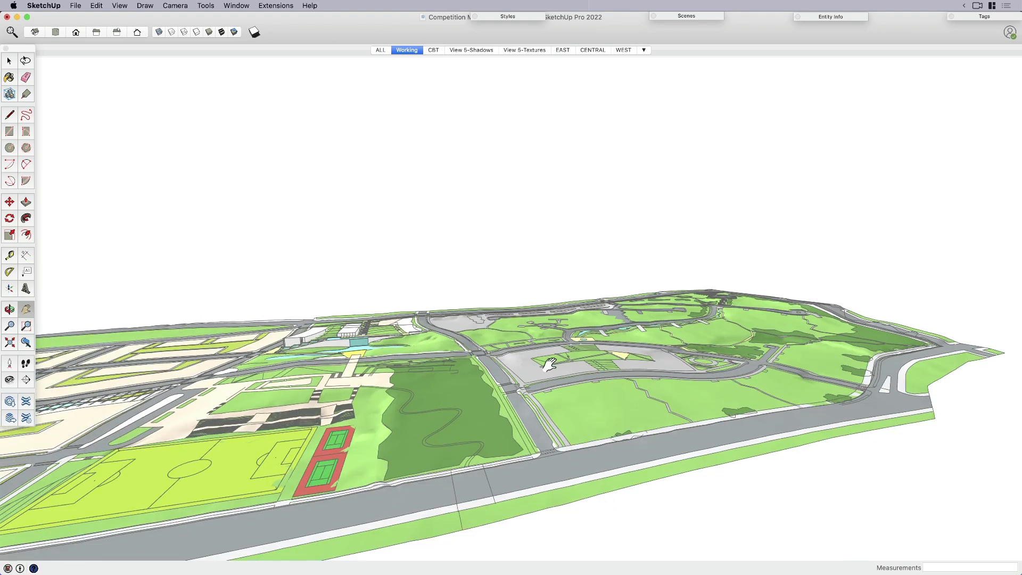
{"action": "left_click_drag", "start_coordinate": [551, 363], "coordinate": [499, 362]}
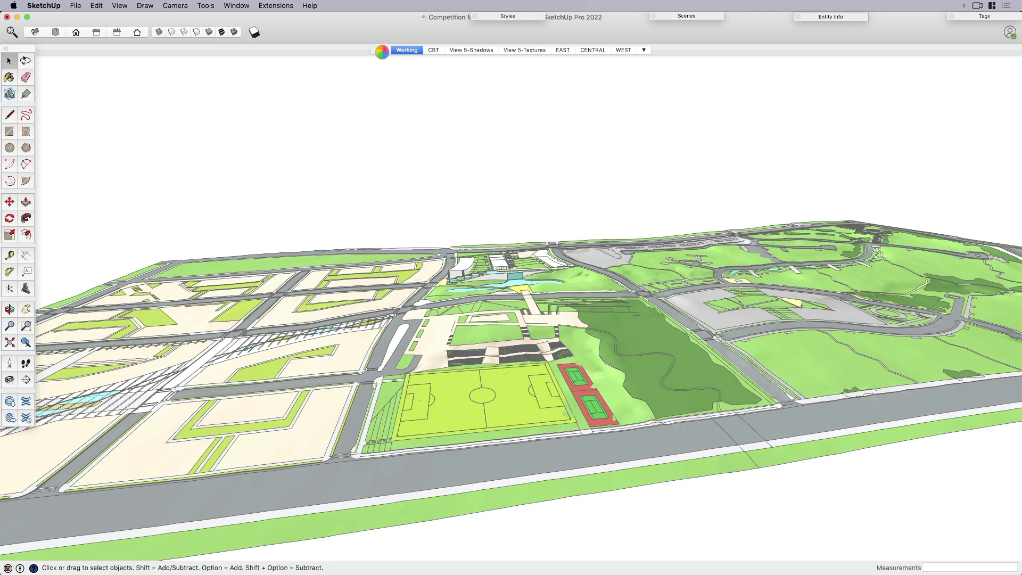
- Activate the ALL scene with buildings and trees and open the Tags list
{"action": "left_click", "coordinate": [380, 50]}
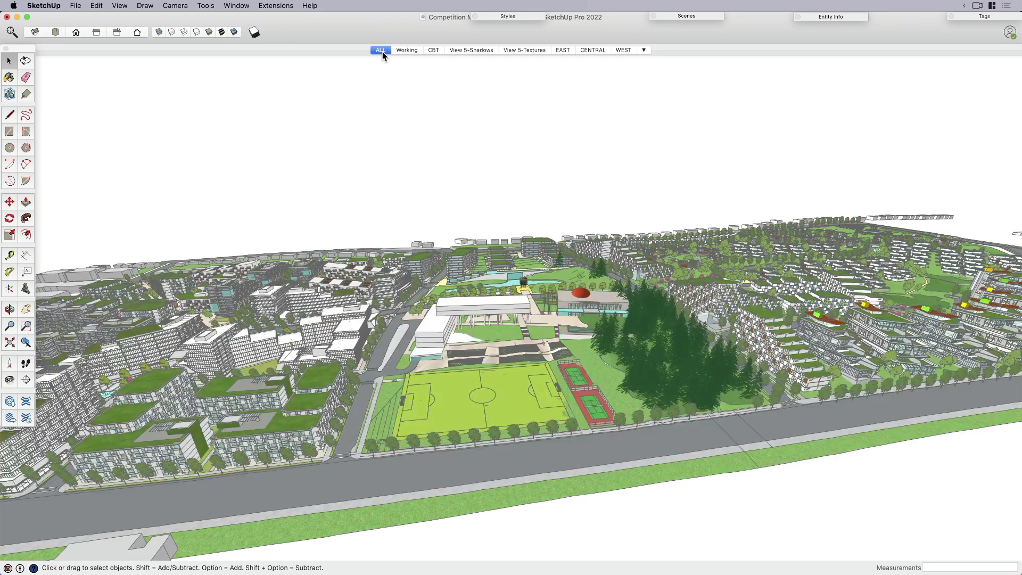
{"action": "mouse_move", "coordinate": [380, 50]}
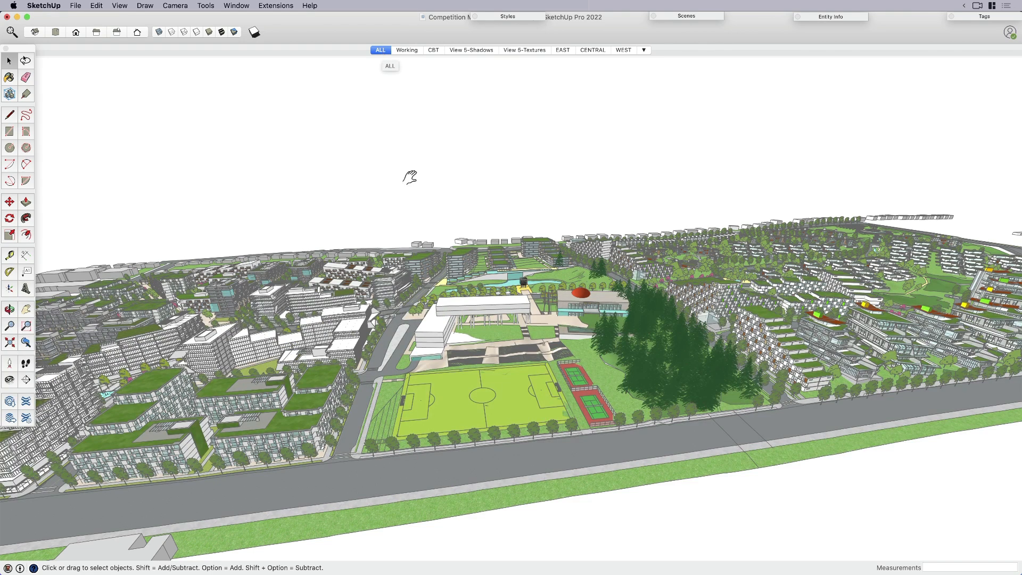
{"action": "left_click", "coordinate": [984, 16]}
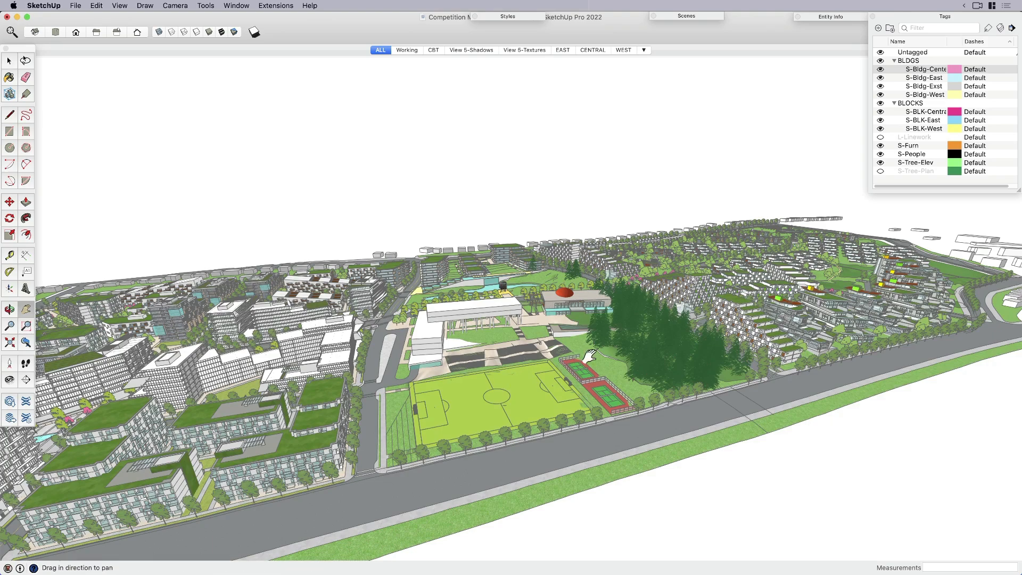
{"action": "left_click_drag", "start_coordinate": [591, 352], "coordinate": [604, 349]}
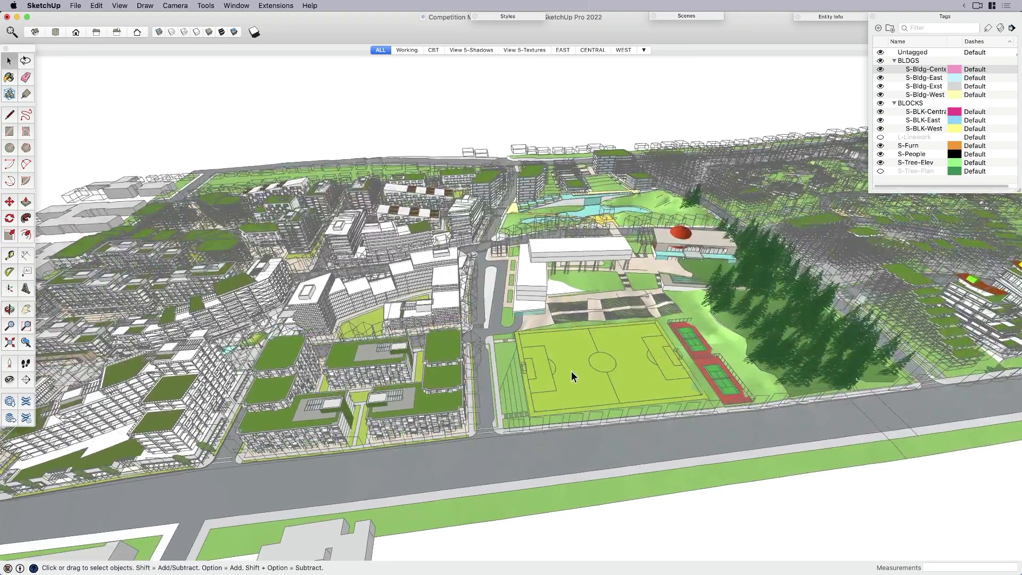
{"action": "left_click", "coordinate": [572, 376]}
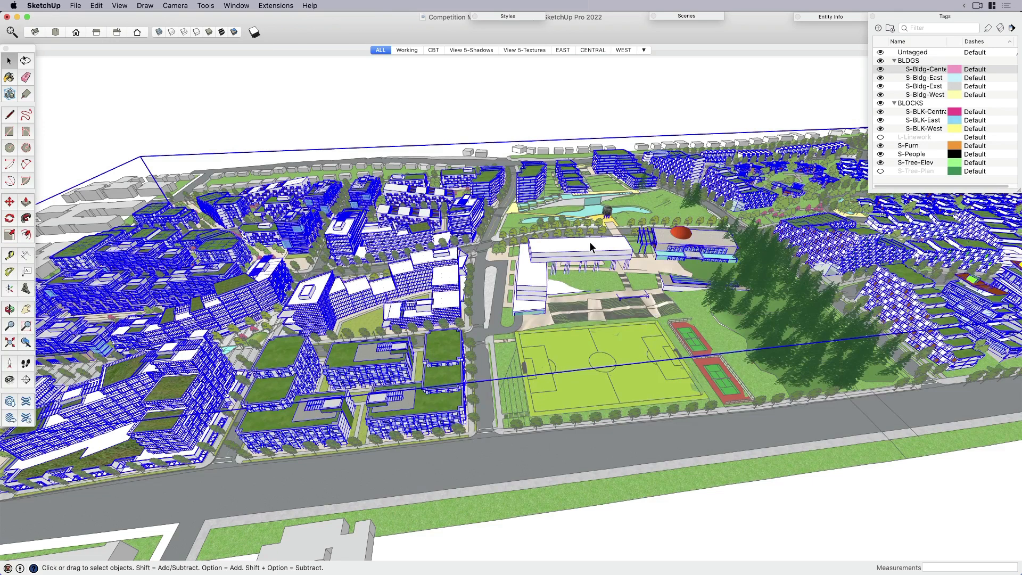
{"action": "mouse_move", "coordinate": [574, 181]}
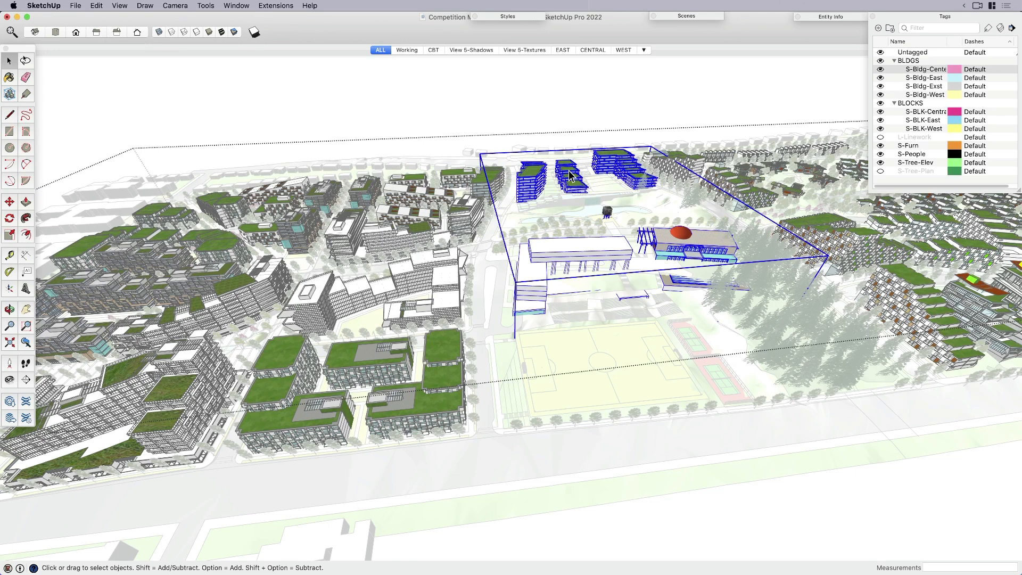
{"action": "mouse_move", "coordinate": [572, 100]}
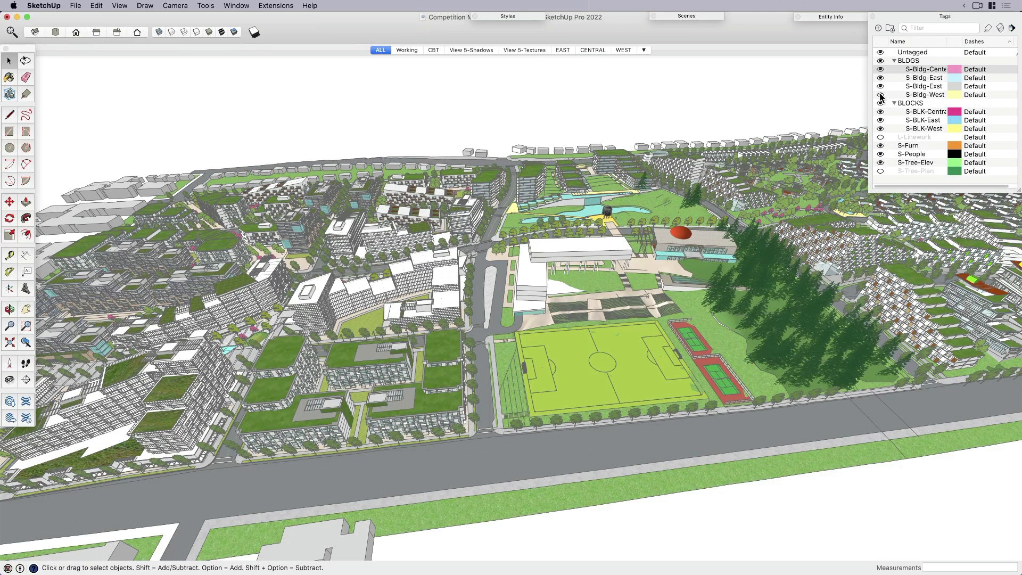
- Hide S-Bldg-West, the other portions' tags and S-Furn, re-show S-Tree-Elev, and inspect the central park
{"action": "left_click", "coordinate": [923, 95]}
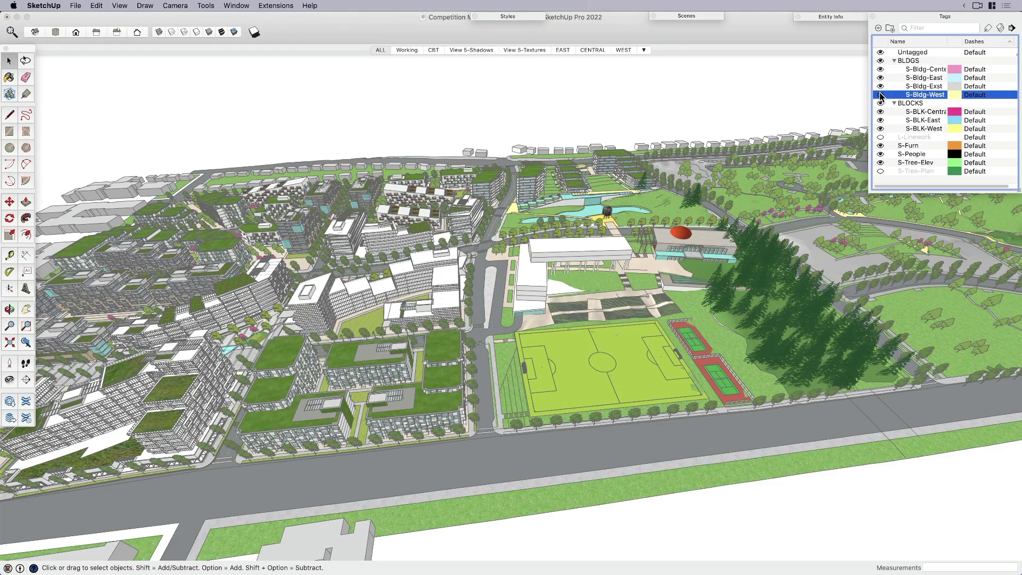
{"action": "left_click", "coordinate": [881, 95]}
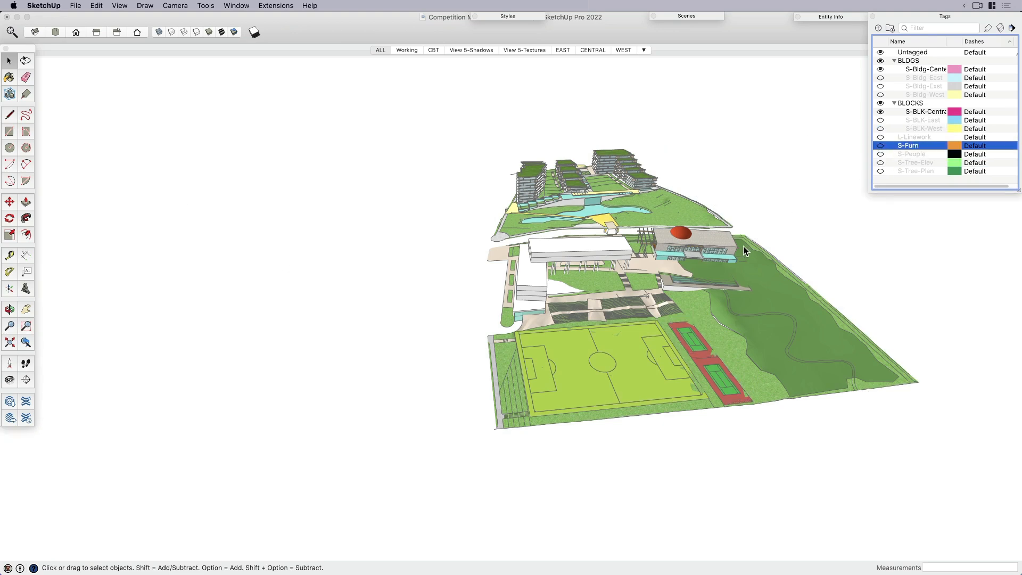
{"action": "left_click", "coordinate": [380, 50]}
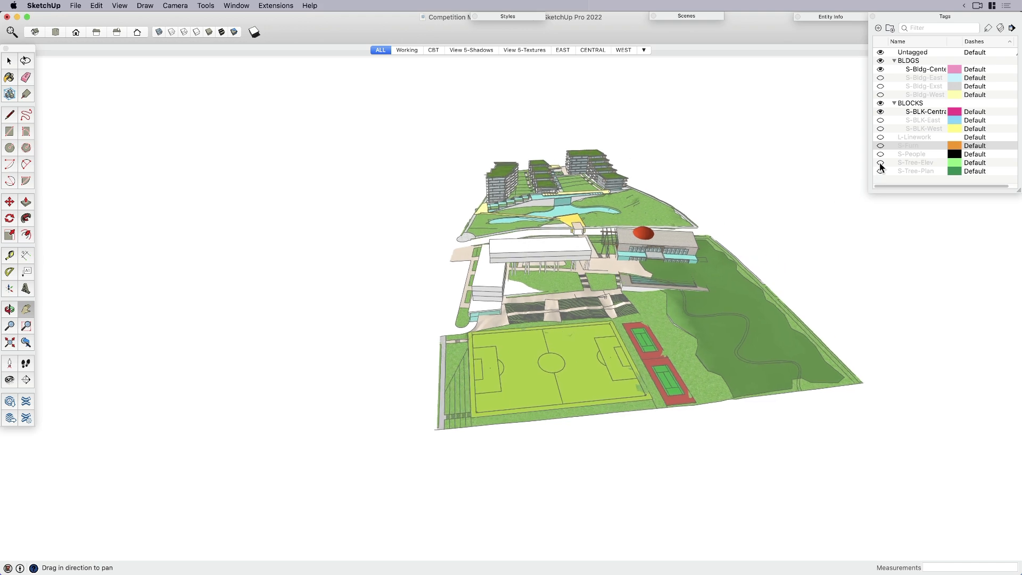
{"action": "left_click", "coordinate": [880, 162]}
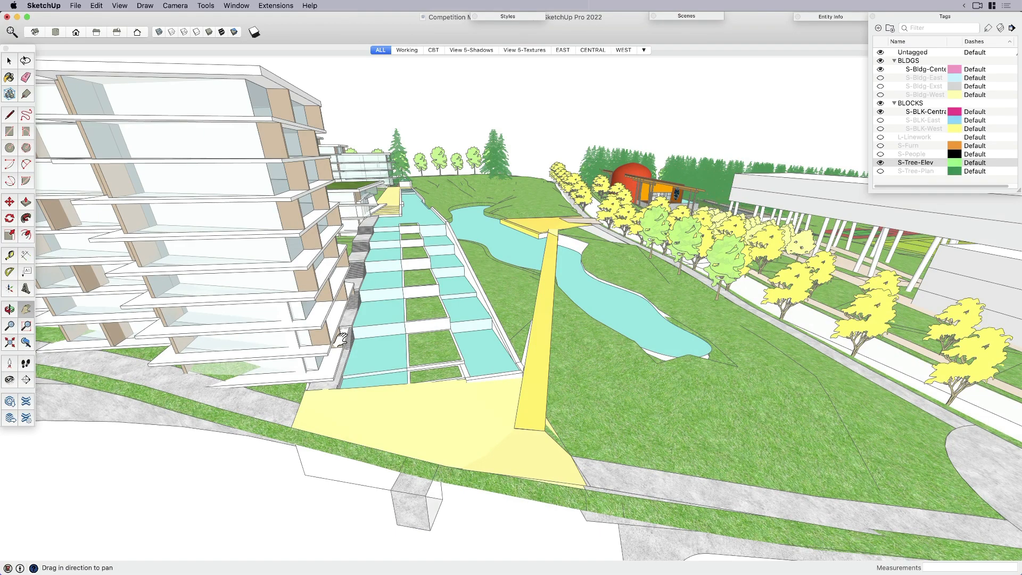
{"action": "mouse_move", "coordinate": [585, 378]}
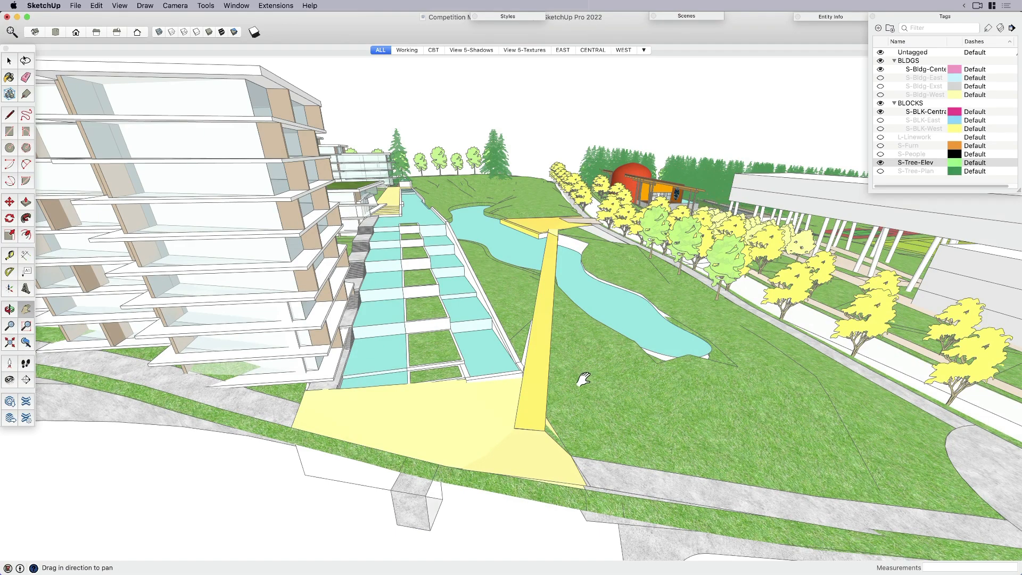
{"action": "left_click_drag", "start_coordinate": [587, 377], "coordinate": [595, 324]}
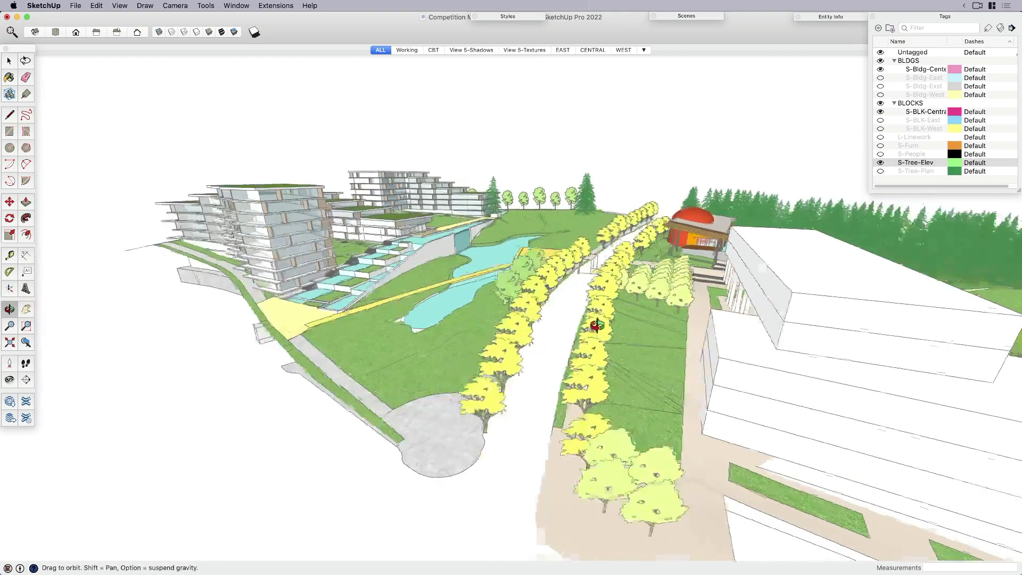
{"action": "left_click_drag", "start_coordinate": [593, 324], "coordinate": [583, 319]}
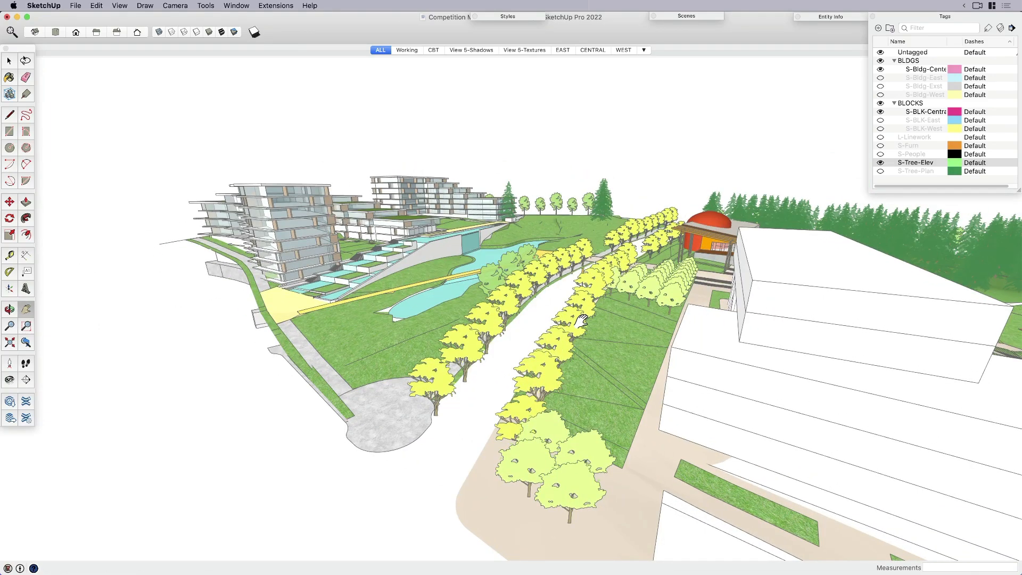
{"action": "mouse_move", "coordinate": [562, 54]}
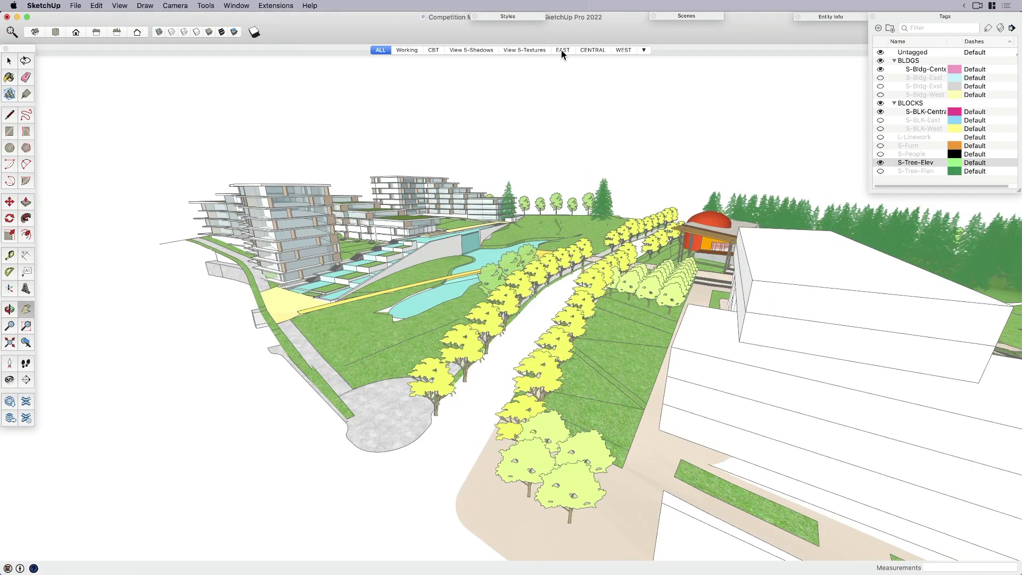
- Step through the EAST, CENTRAL and WEST scenes, then orbit over the western buildings
{"action": "left_click", "coordinate": [562, 49]}
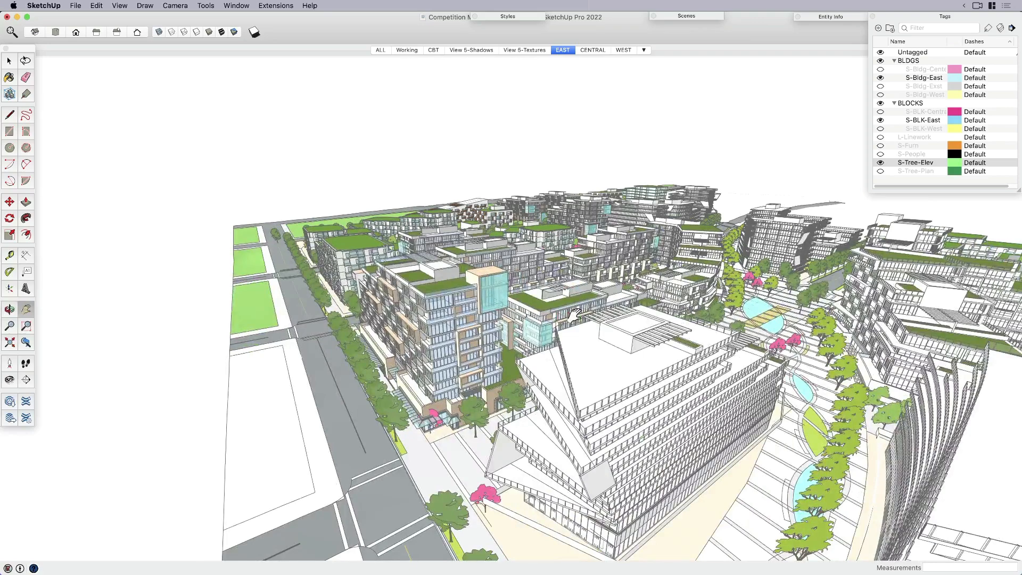
{"action": "left_click", "coordinate": [592, 50]}
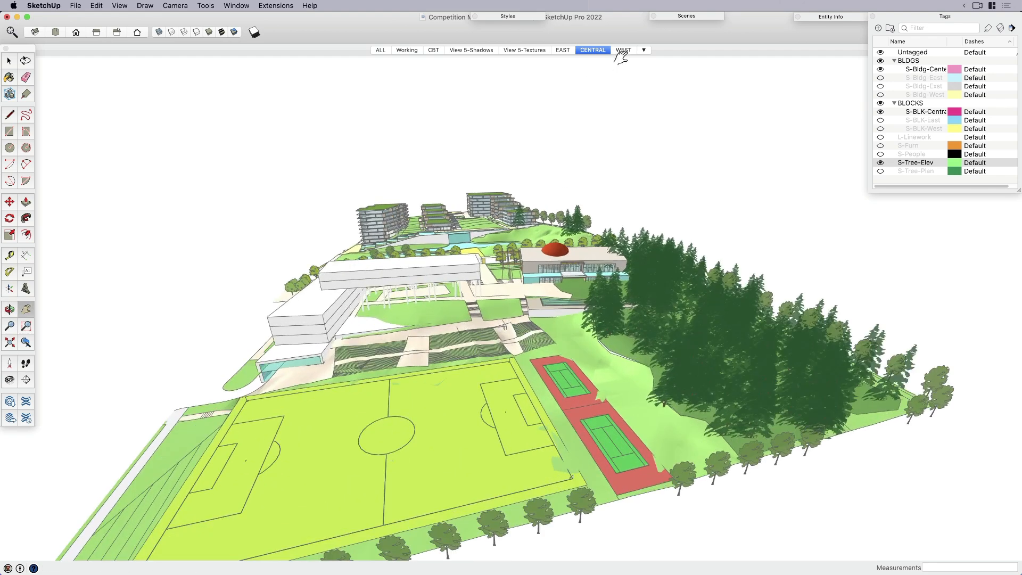
{"action": "left_click", "coordinate": [622, 50]}
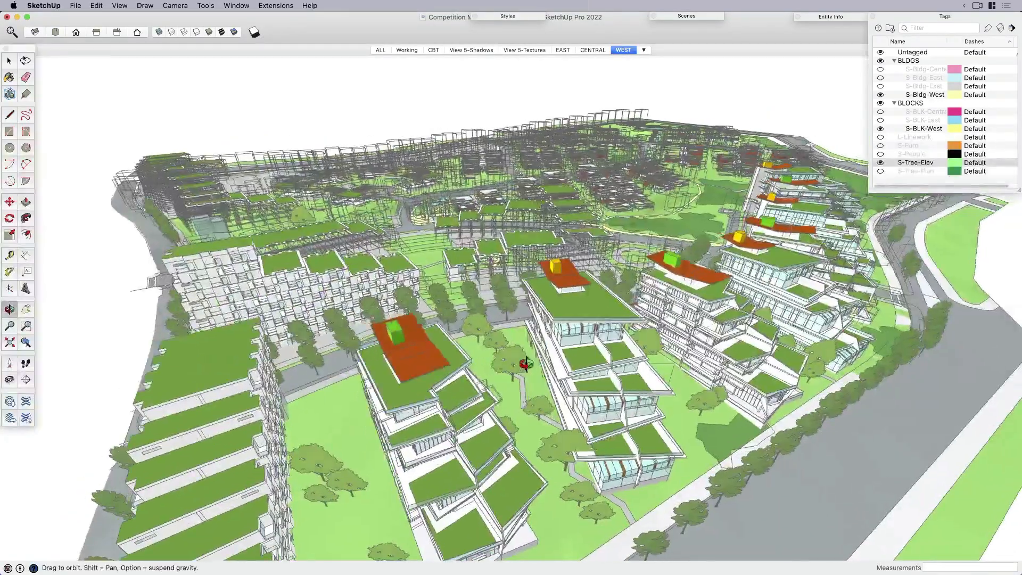
{"action": "left_click_drag", "start_coordinate": [522, 358], "coordinate": [580, 352]}
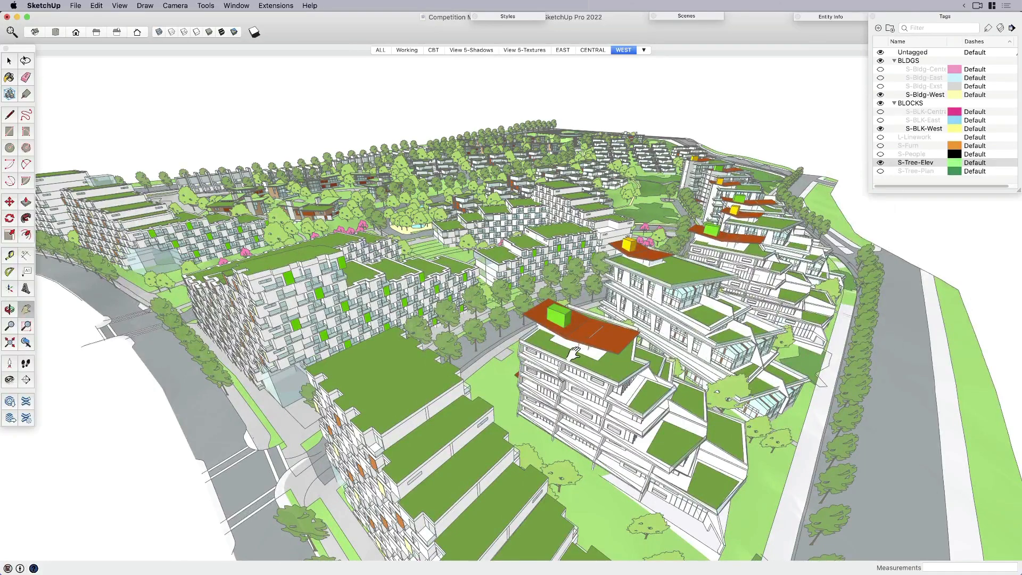
{"action": "mouse_move", "coordinate": [639, 257]}
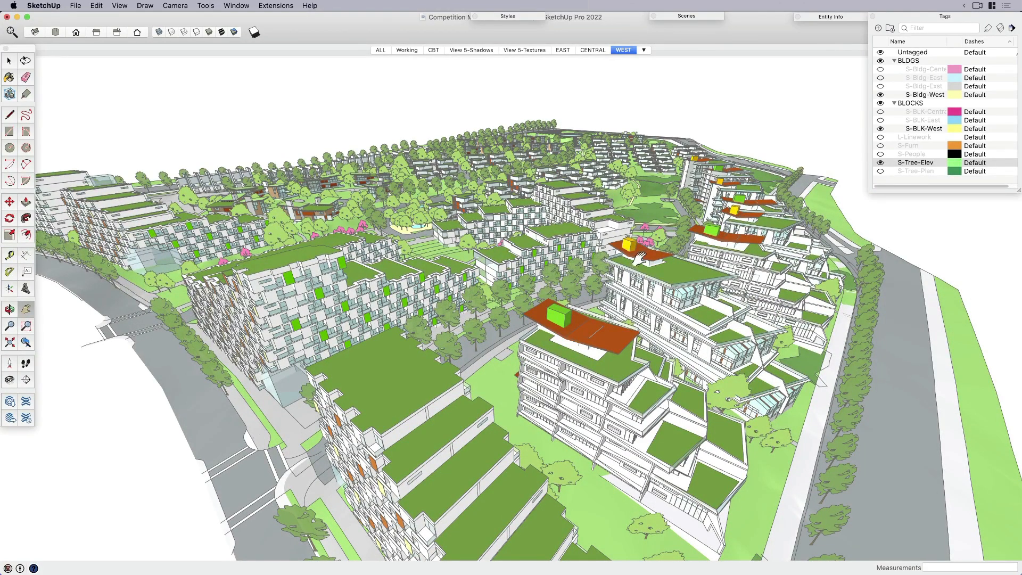
{"action": "mouse_move", "coordinate": [380, 55]}
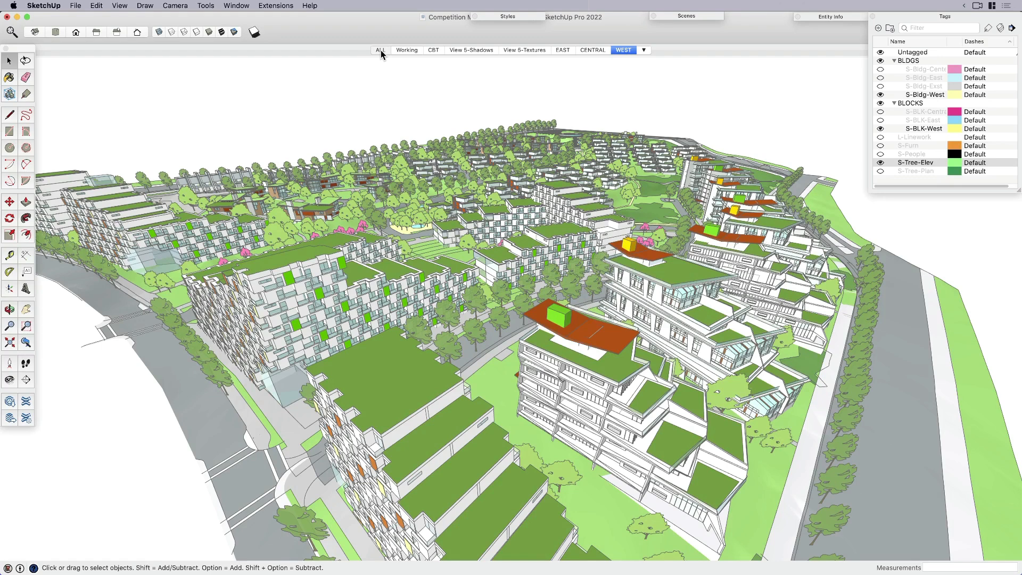
- Switch to the ALL scene and orbit across the full master plan
{"action": "left_click", "coordinate": [380, 50]}
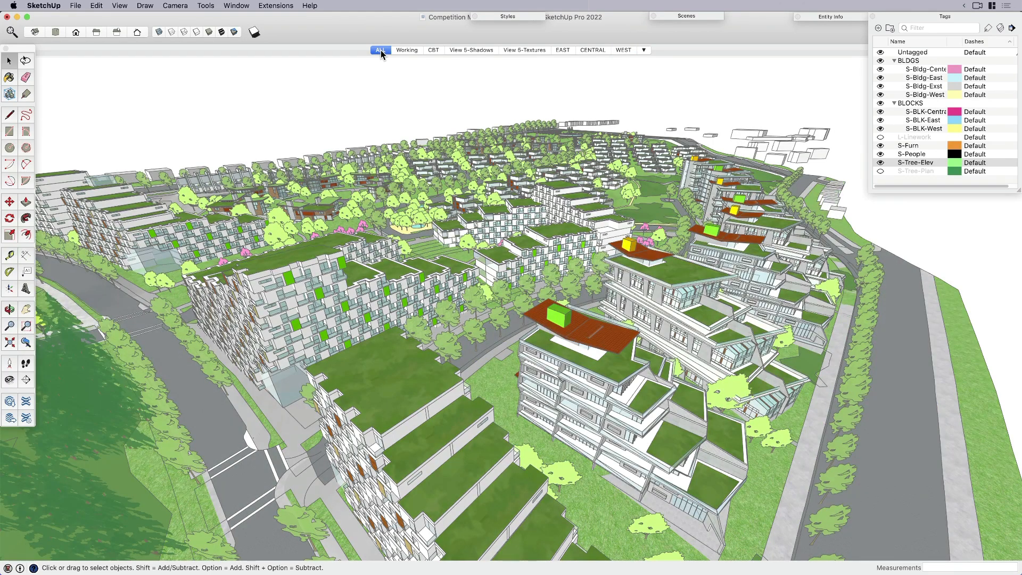
{"action": "mouse_move", "coordinate": [639, 183]}
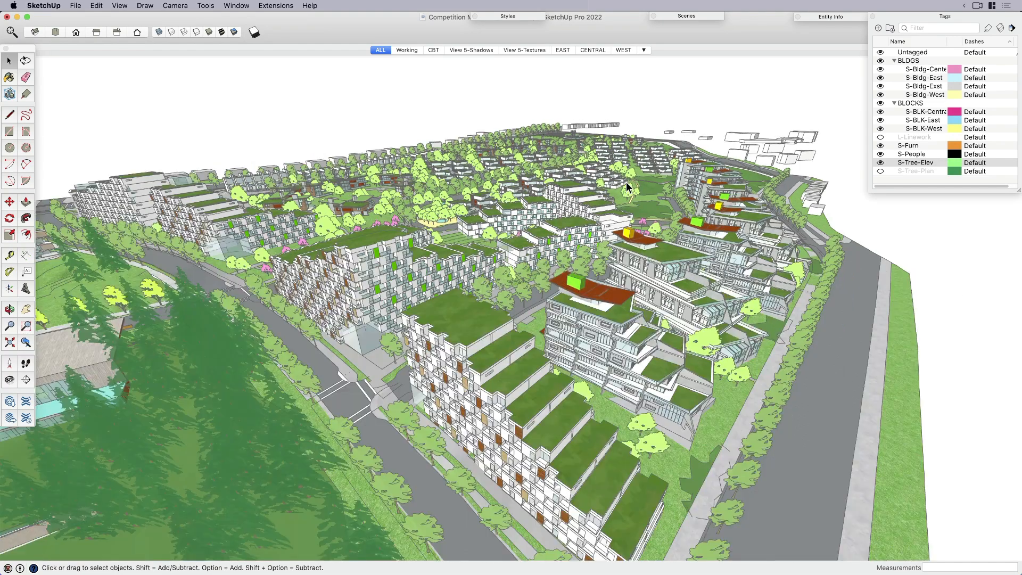
{"action": "left_click_drag", "start_coordinate": [626, 185], "coordinate": [522, 307]}
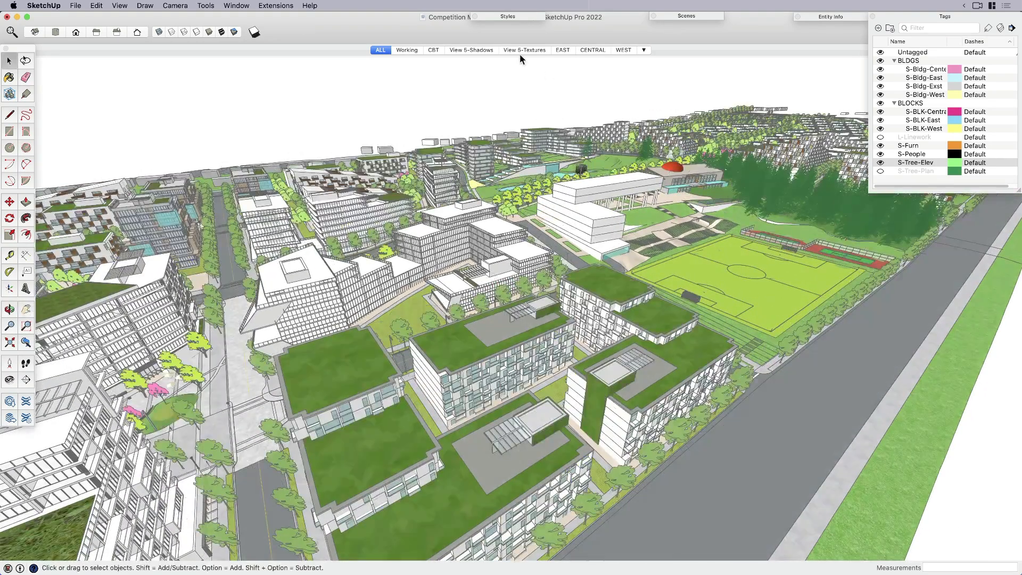
- On the View 5-Shadows scene, turn shadows on then off, and return to ALL
{"action": "left_click", "coordinate": [471, 50]}
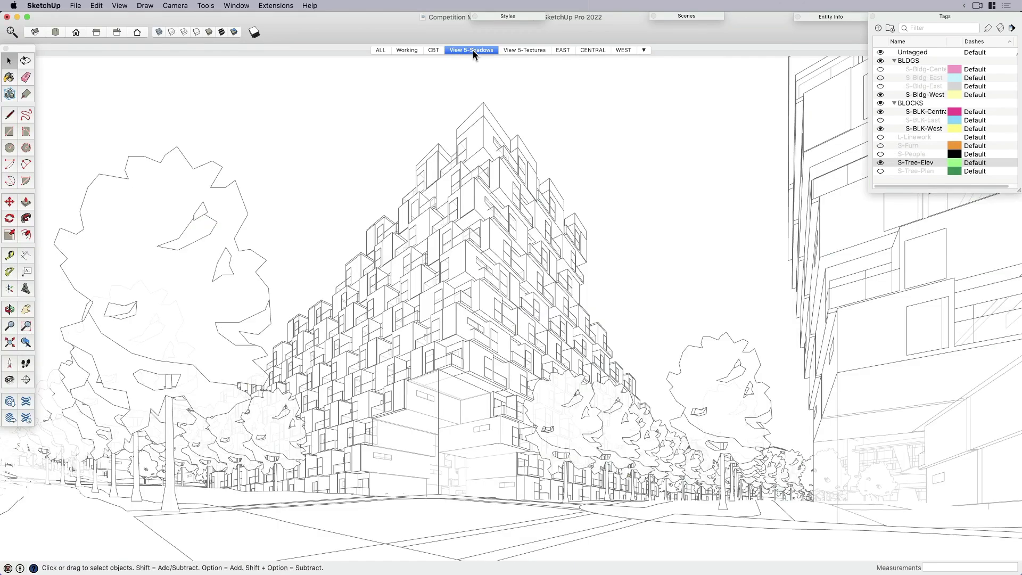
{"action": "mouse_move", "coordinate": [472, 50]}
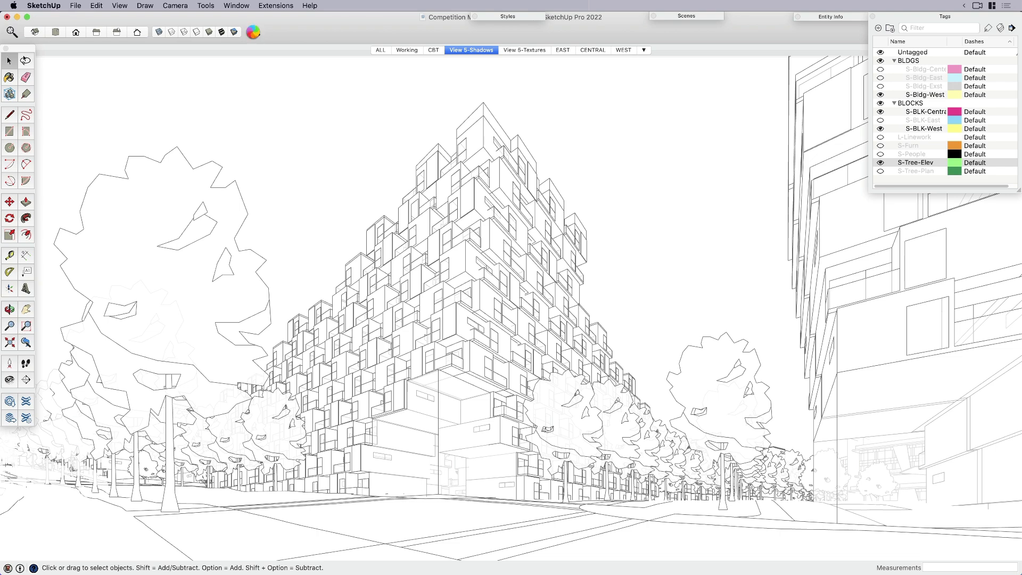
{"action": "left_click", "coordinate": [254, 32]}
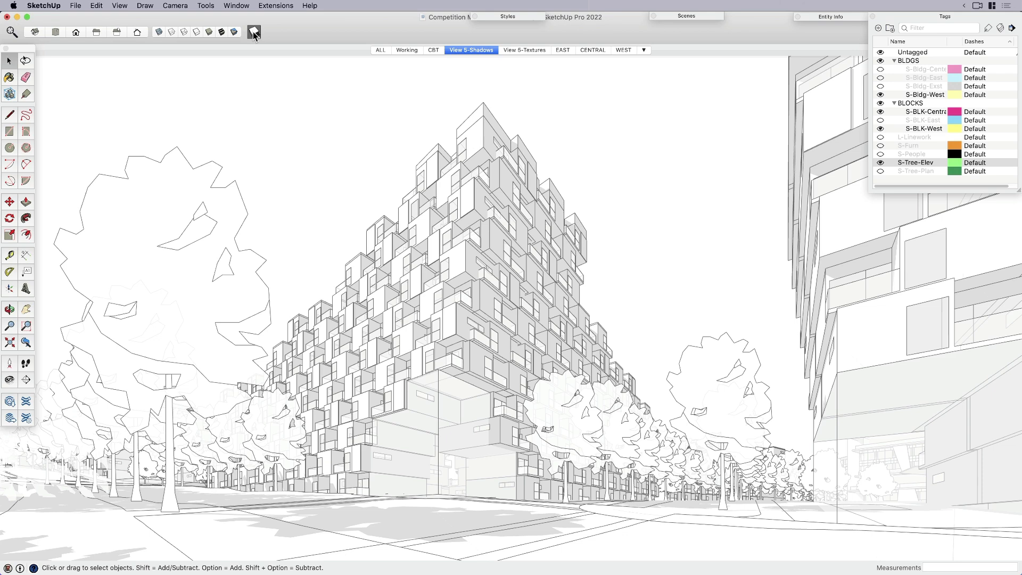
{"action": "left_click", "coordinate": [254, 31]}
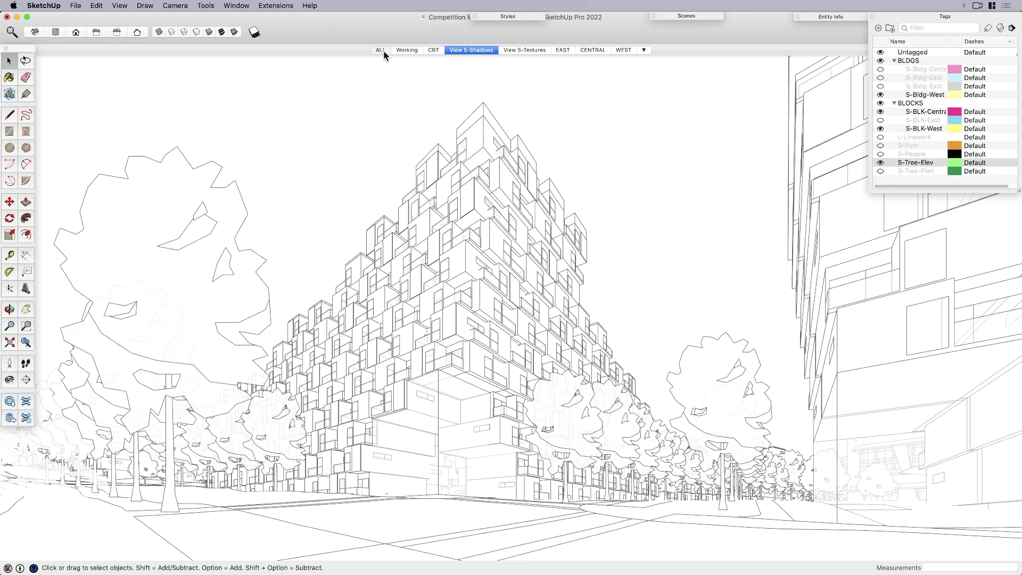
{"action": "left_click", "coordinate": [380, 50]}
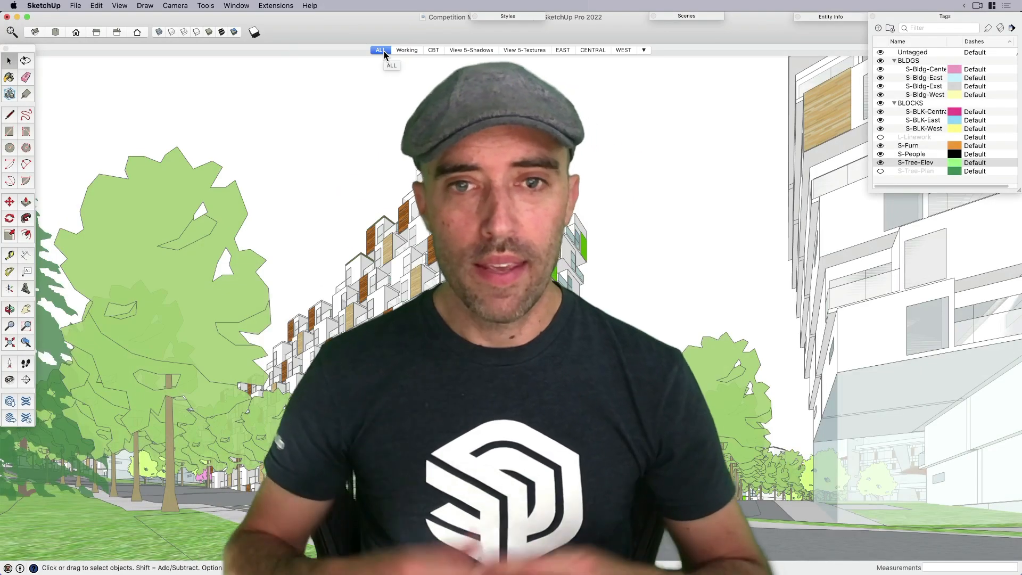